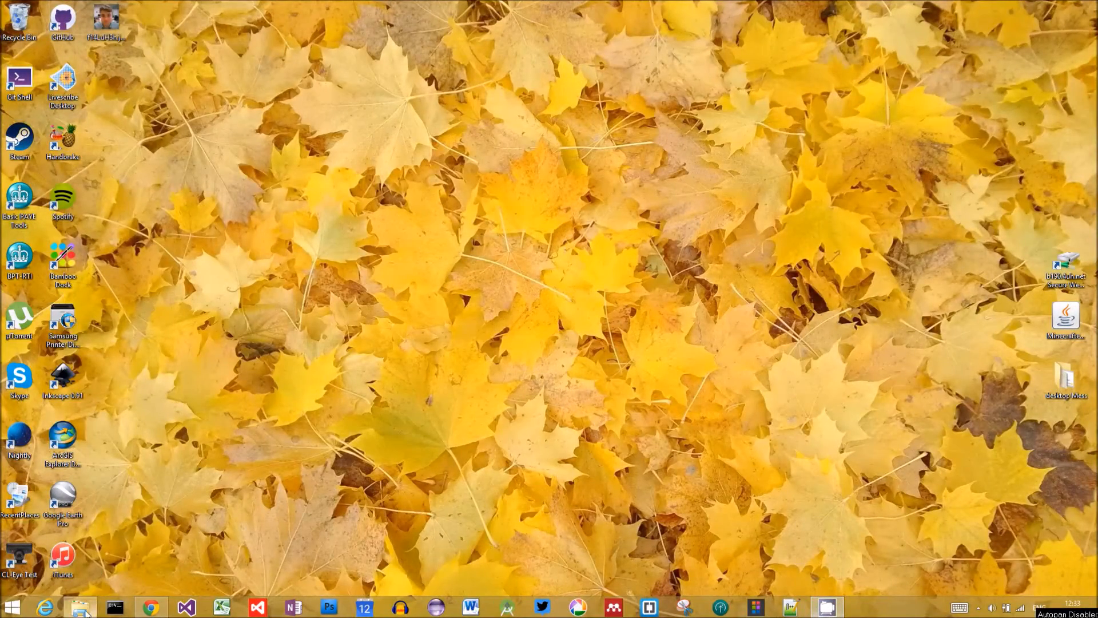
# Step: Run 'phonegap create example com.imactivate.example example' in a new Command Prompt
pyautogui.click(79, 606)
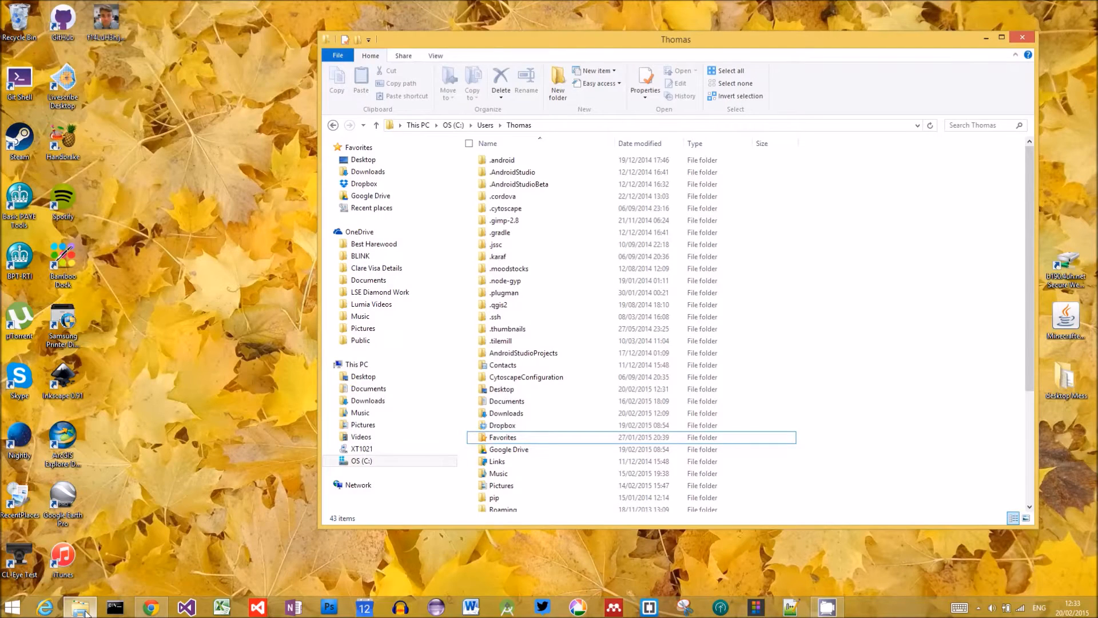
pyautogui.click(113, 606)
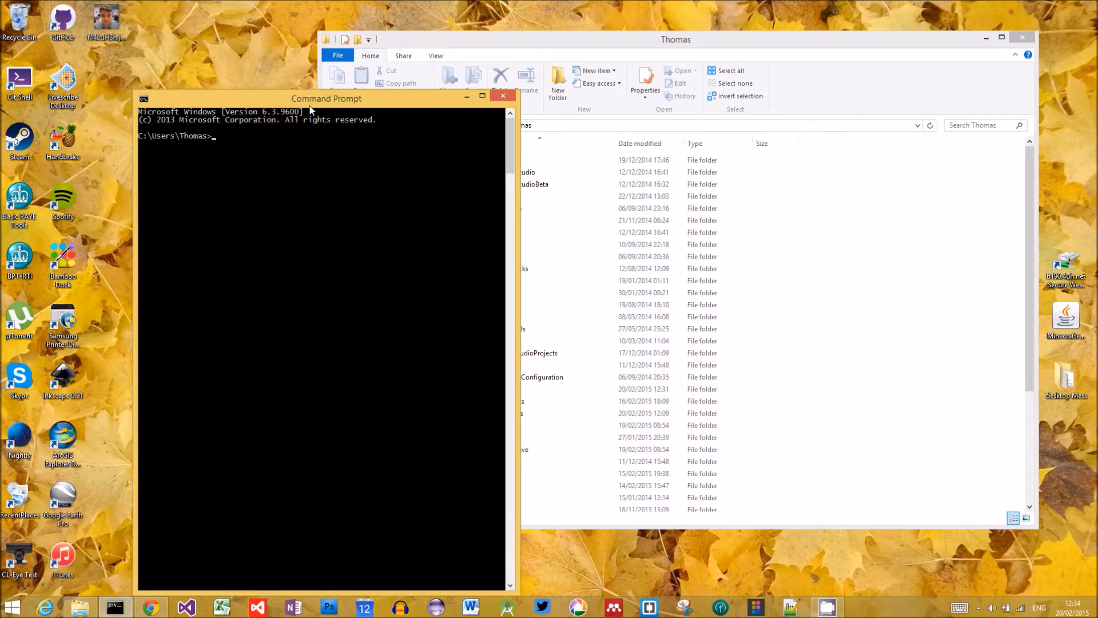
pyautogui.write('phonegap create e')
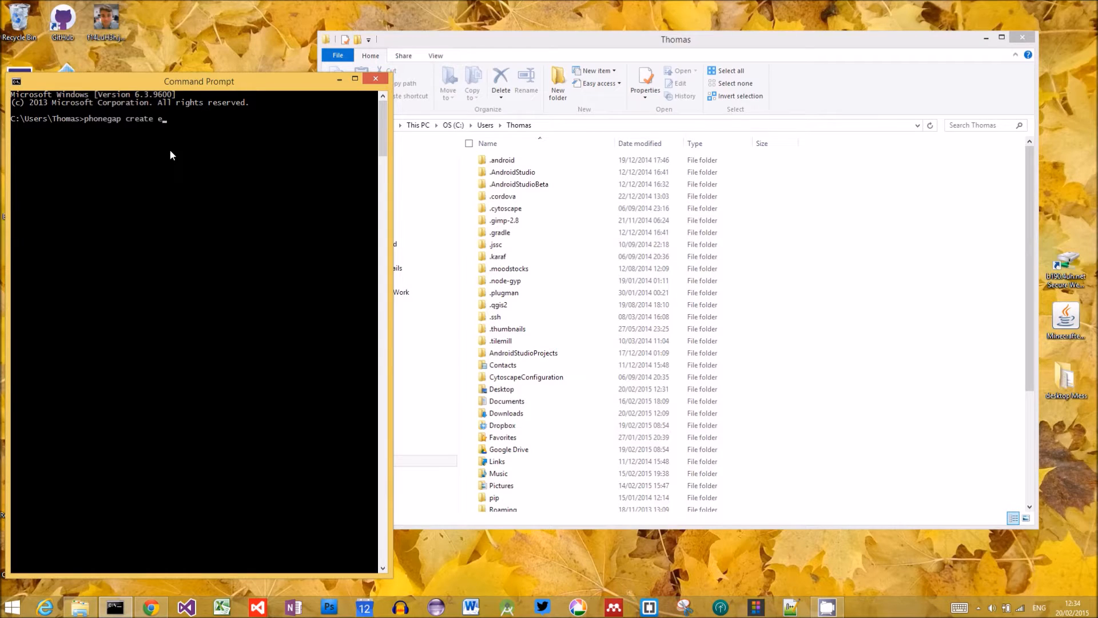
pyautogui.write('xample com.imactivate.')
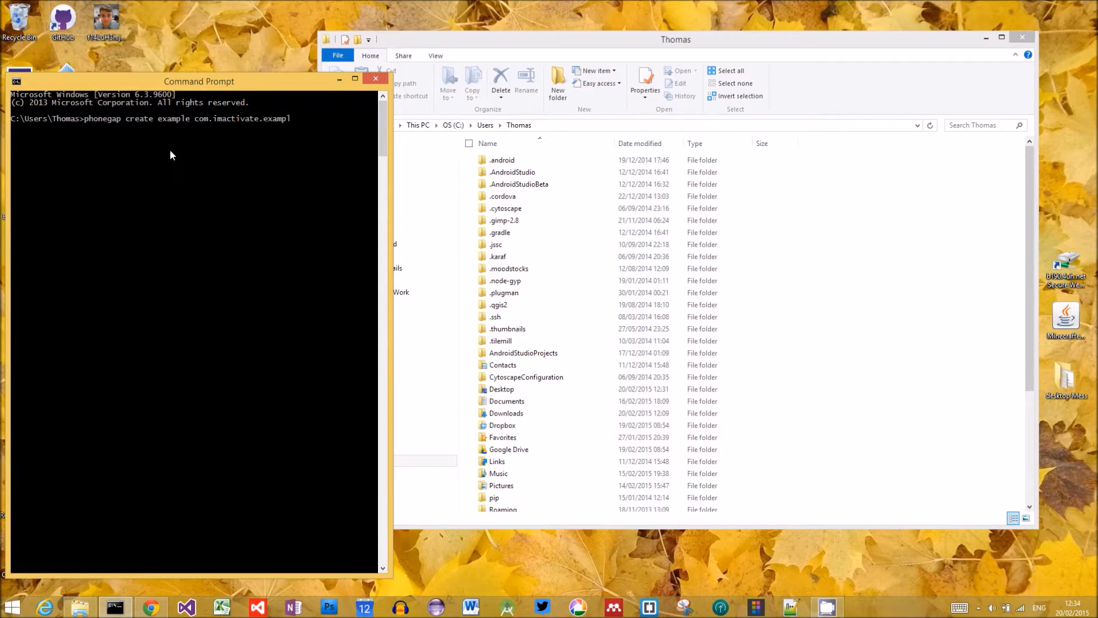
pyautogui.write('example')
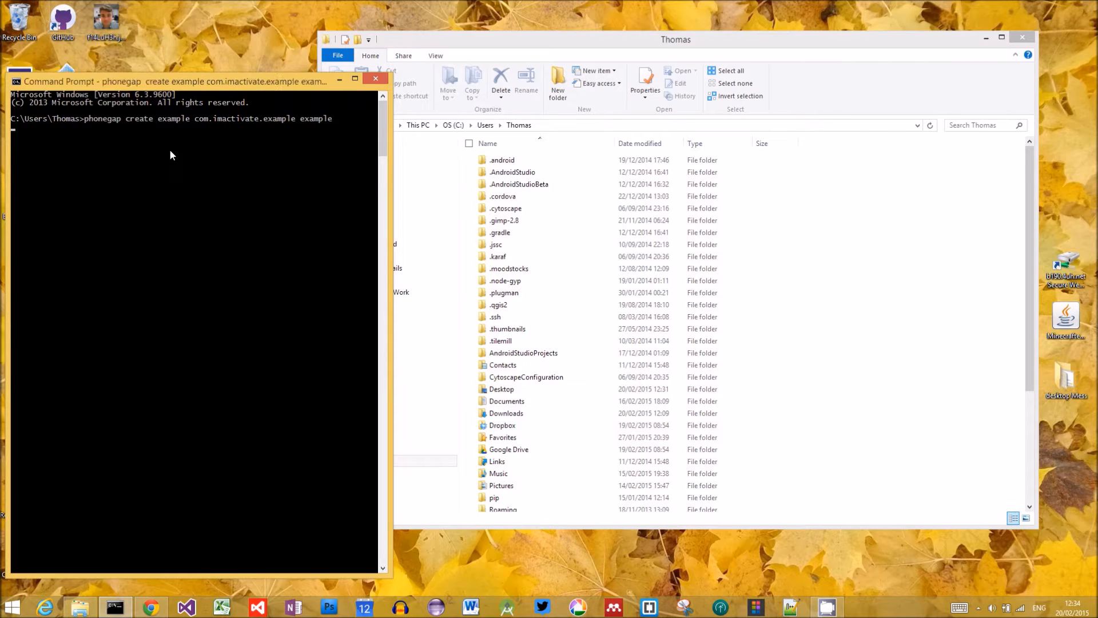
pyautogui.press('Return')
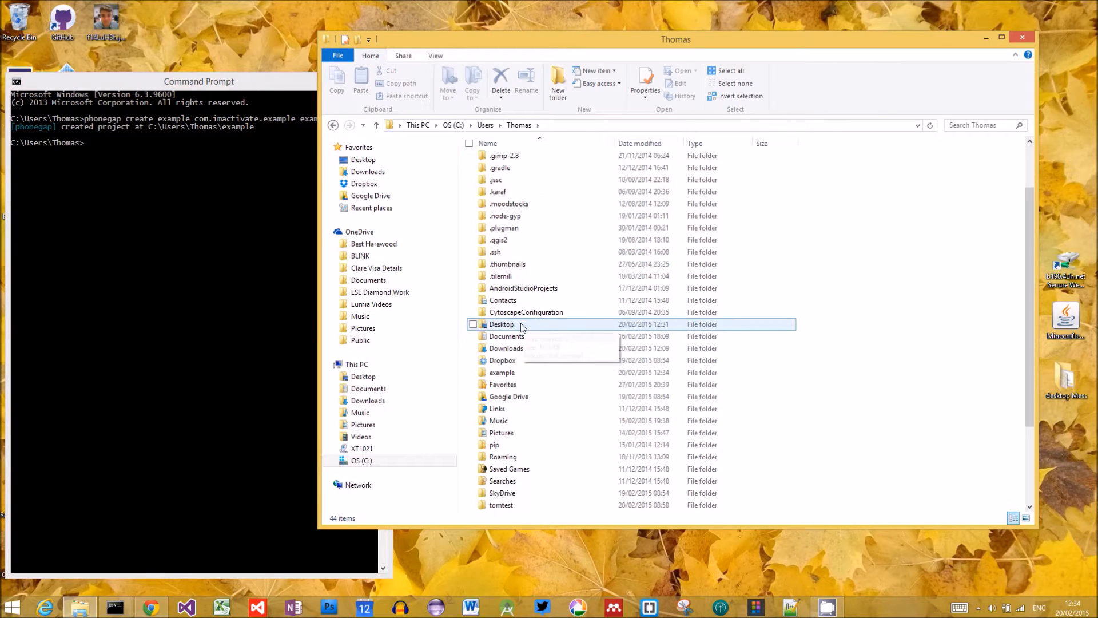
# Step: Change into the example folder and run 'phonegap build android'
pyautogui.click(198, 81)
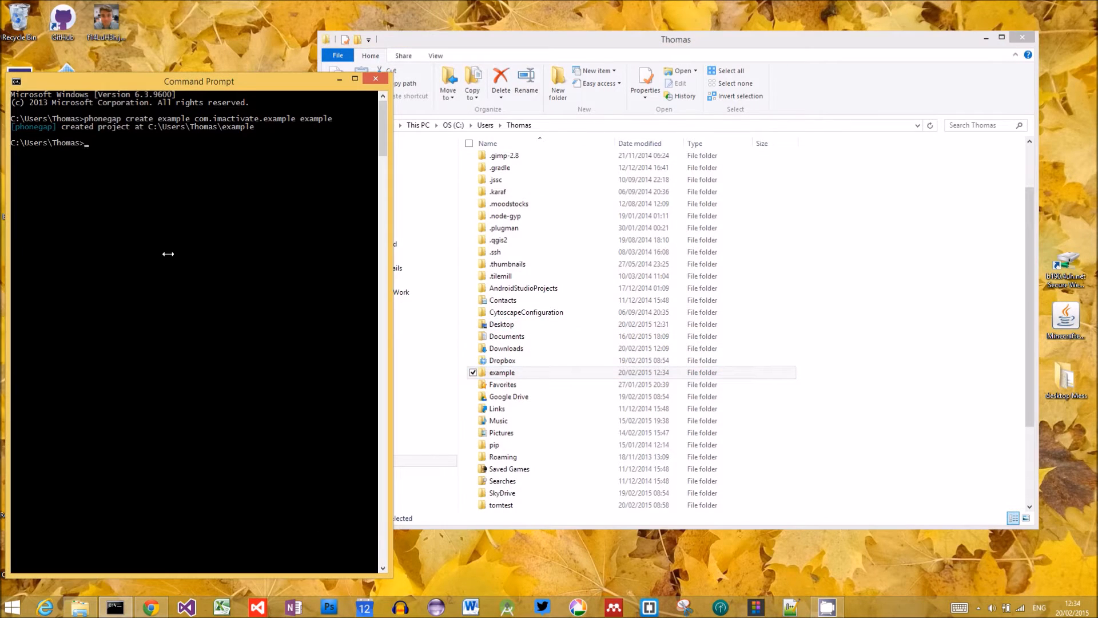
pyautogui.write('cd example')
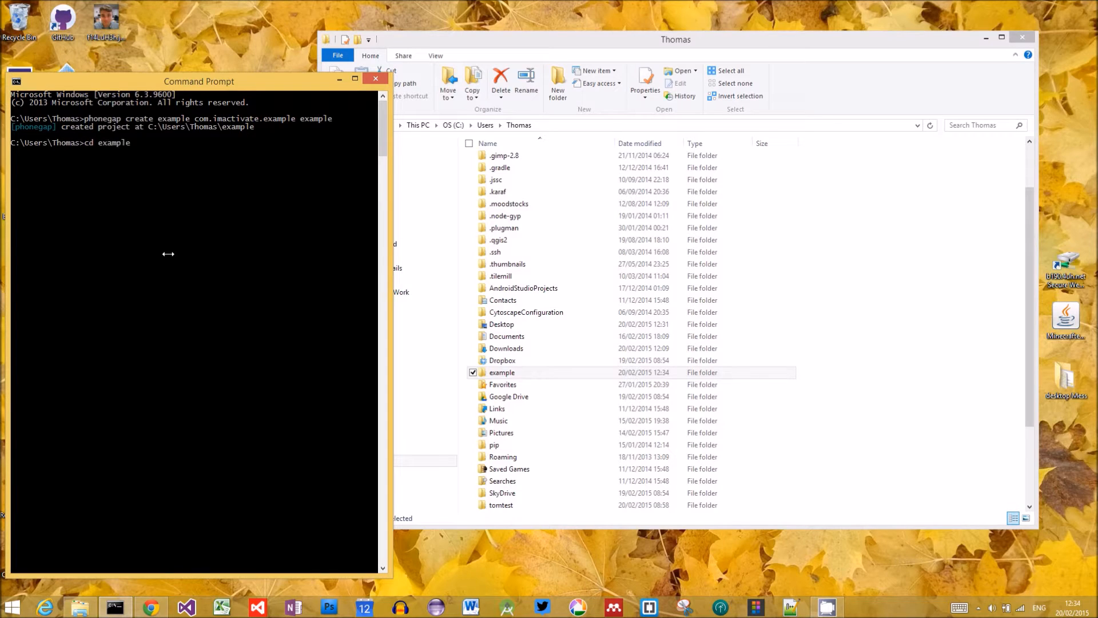
pyautogui.press('Return')
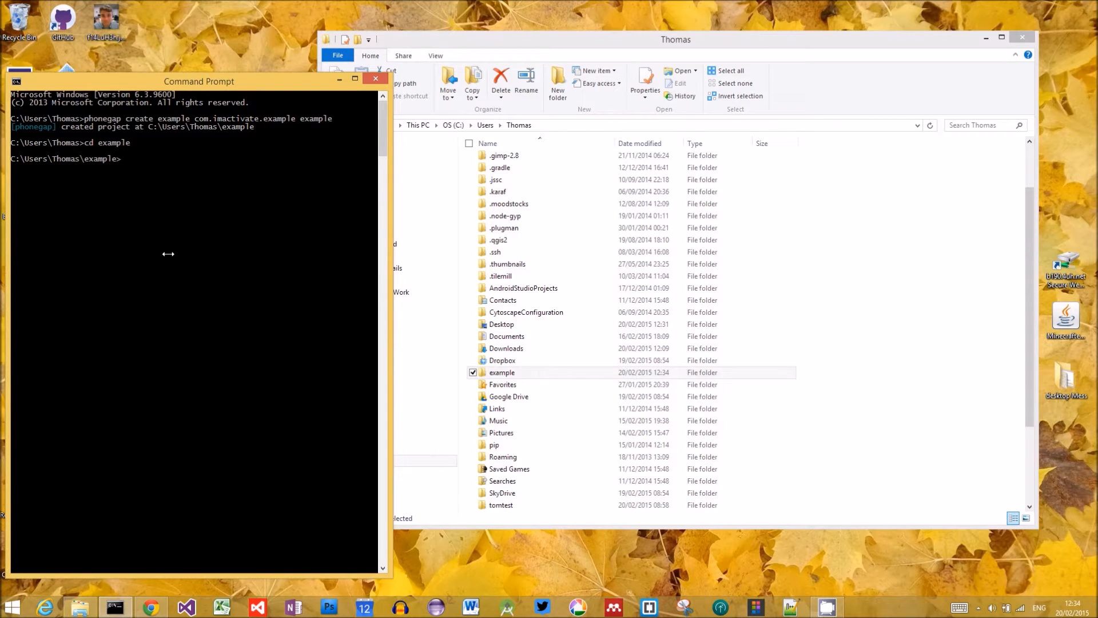
pyautogui.write('phonegap build android')
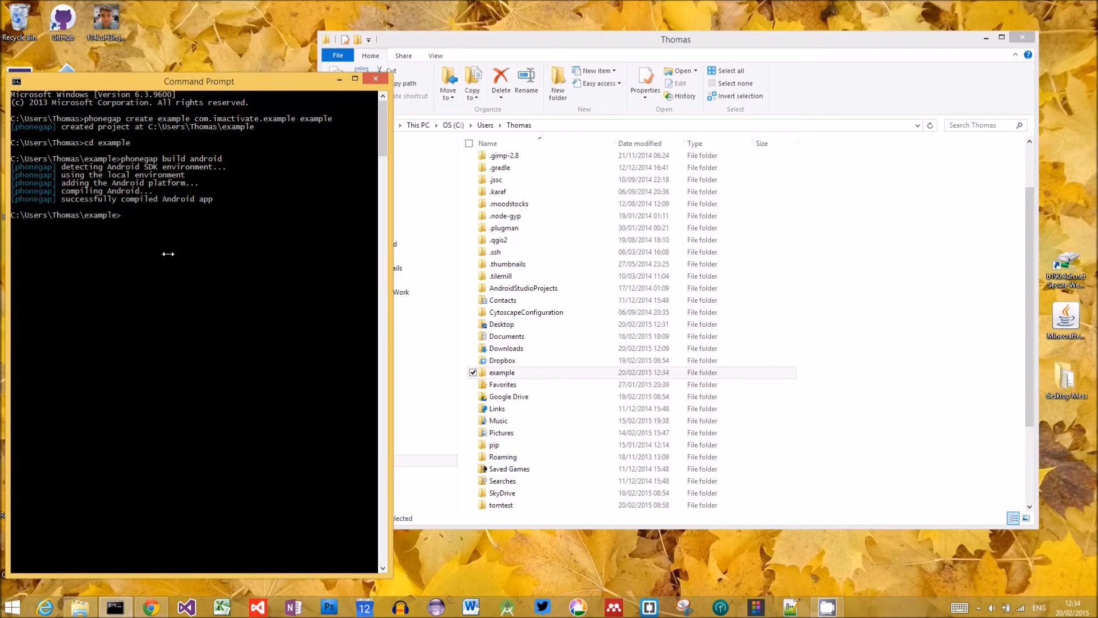
# Step: Download the MS4Plugin repository as a ZIP from its GitHub page in Chrome
pyautogui.click(151, 606)
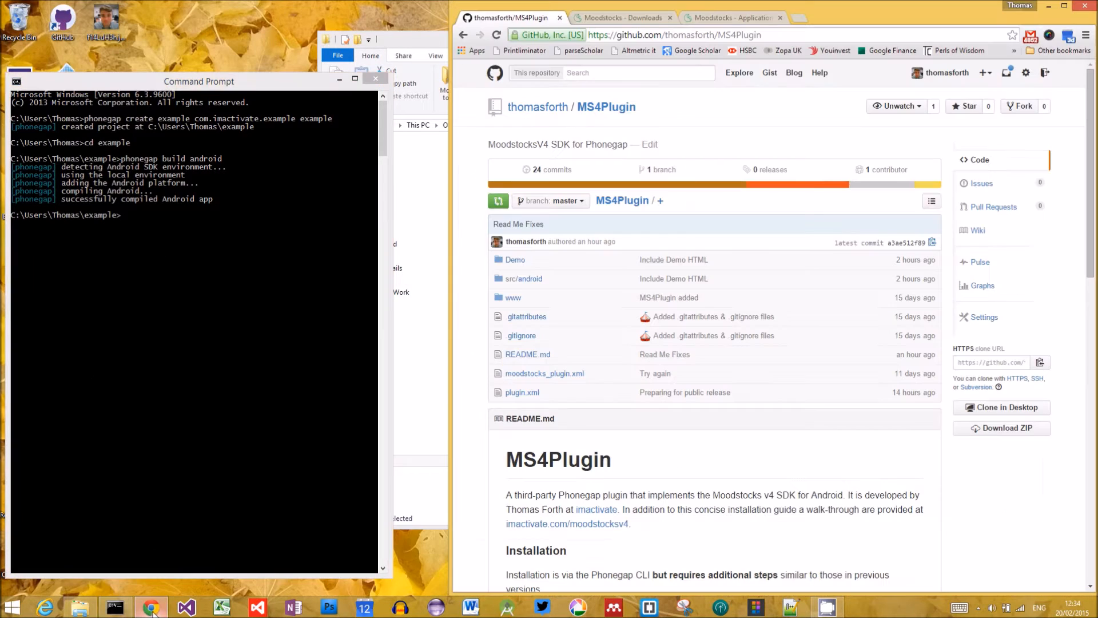
pyautogui.click(676, 35)
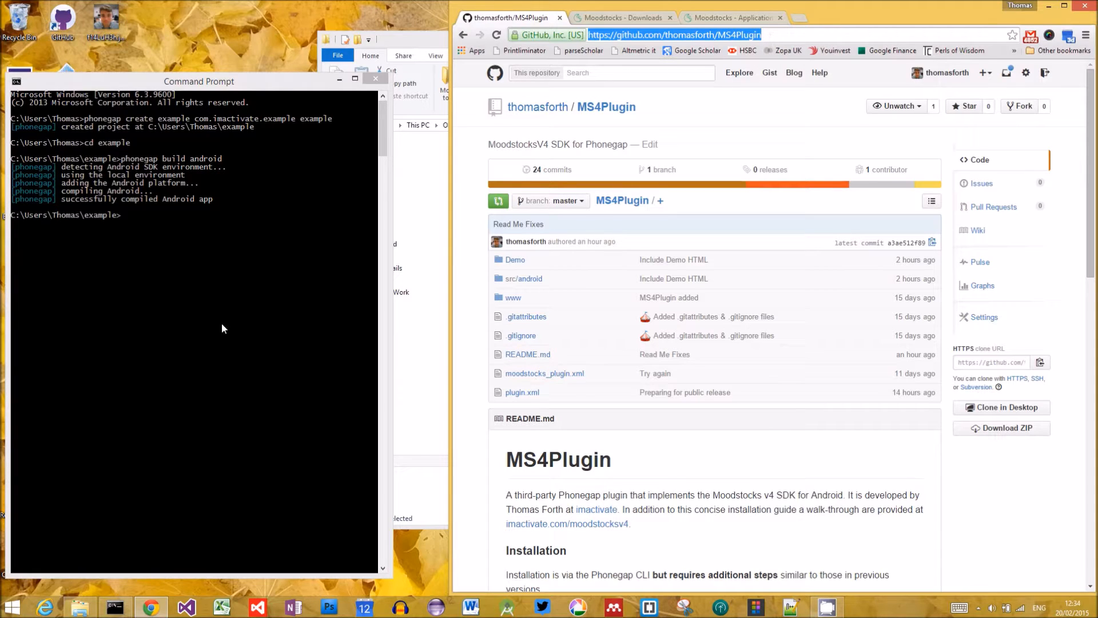
pyautogui.moveTo(1001, 428)
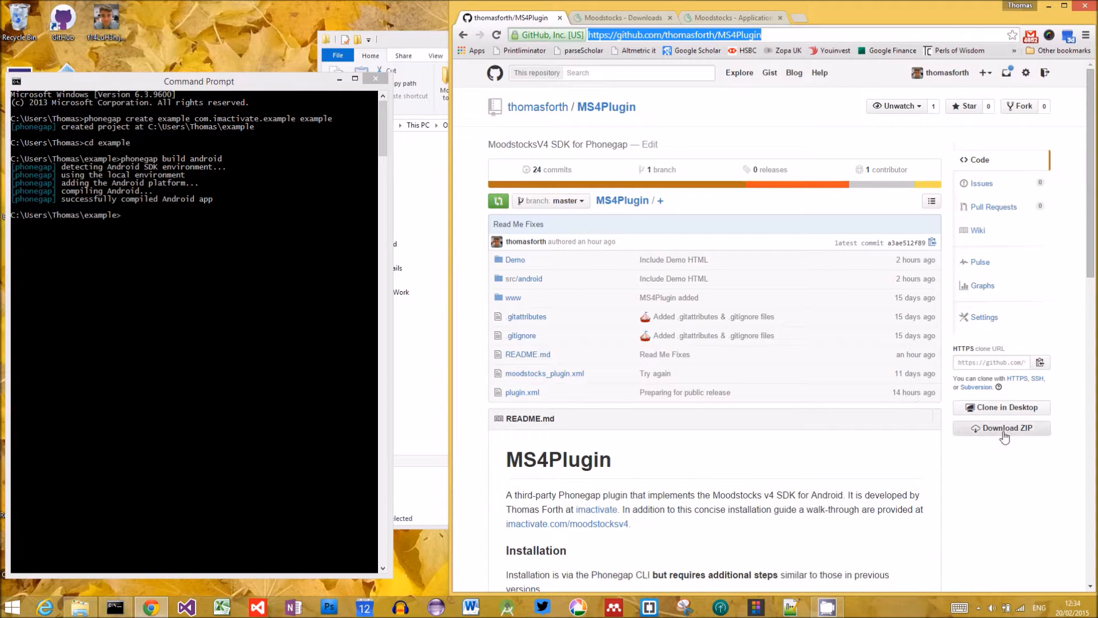
pyautogui.click(1001, 428)
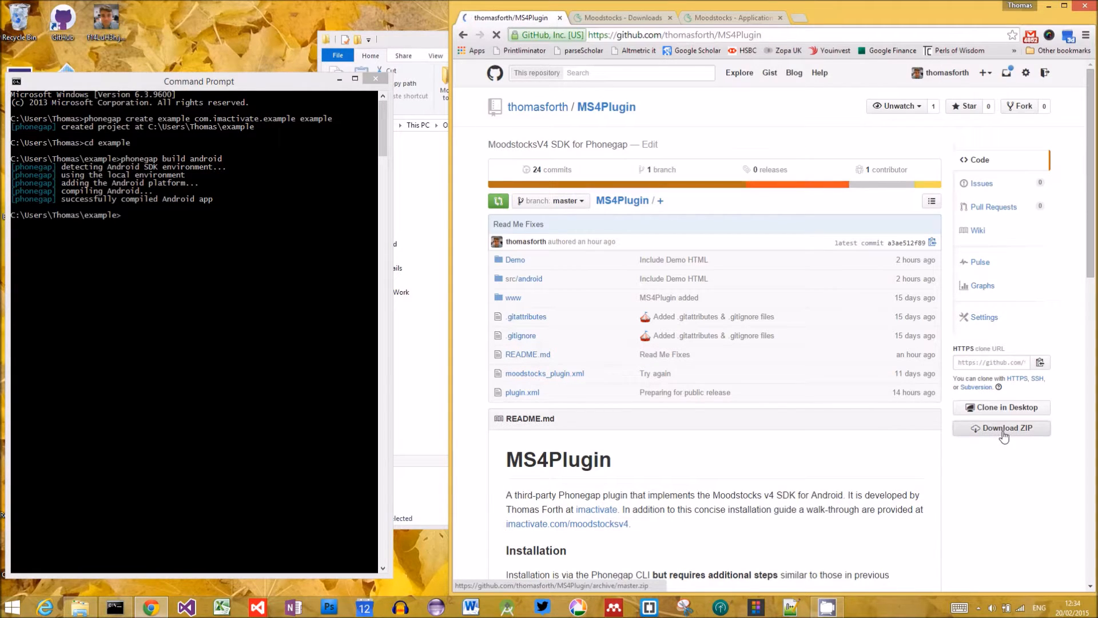
pyautogui.click(1001, 427)
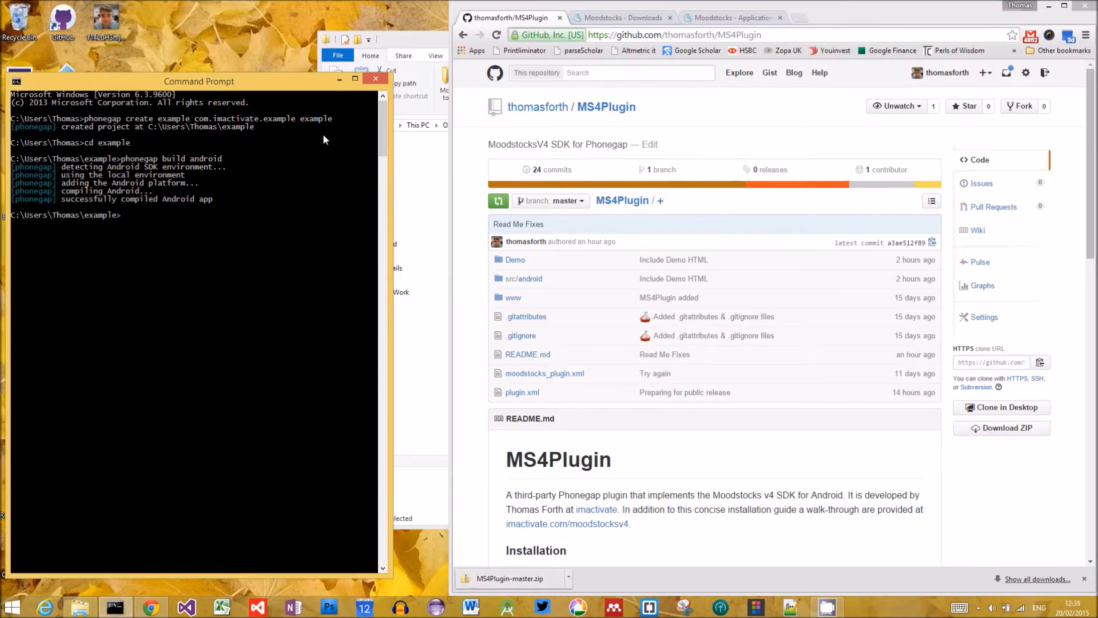
pyautogui.write('phonegap local')
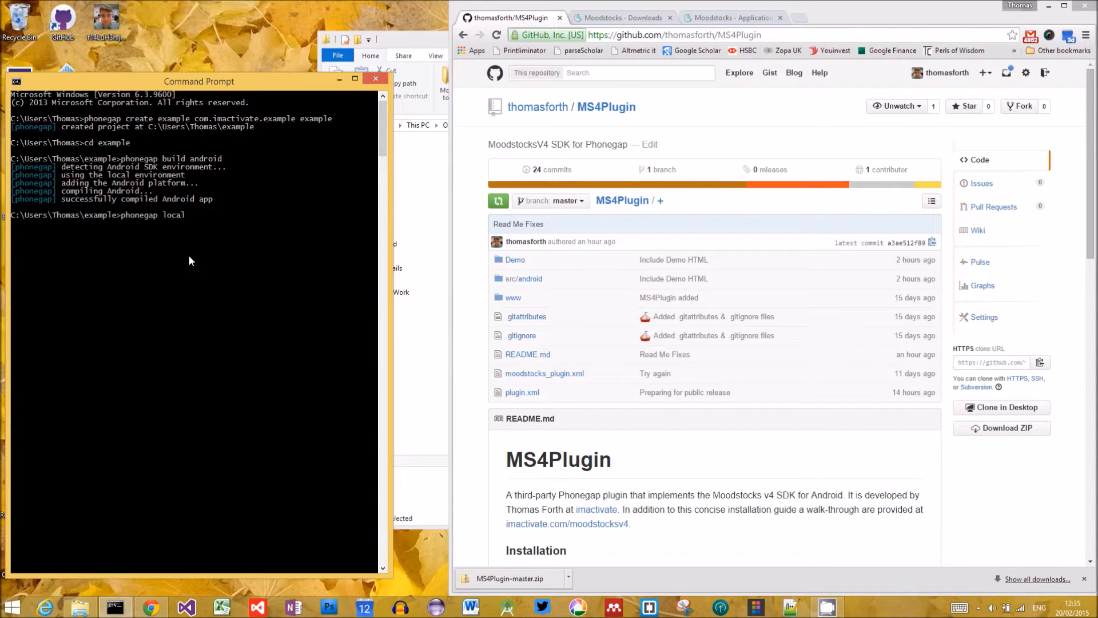
pyautogui.write('plugin add')
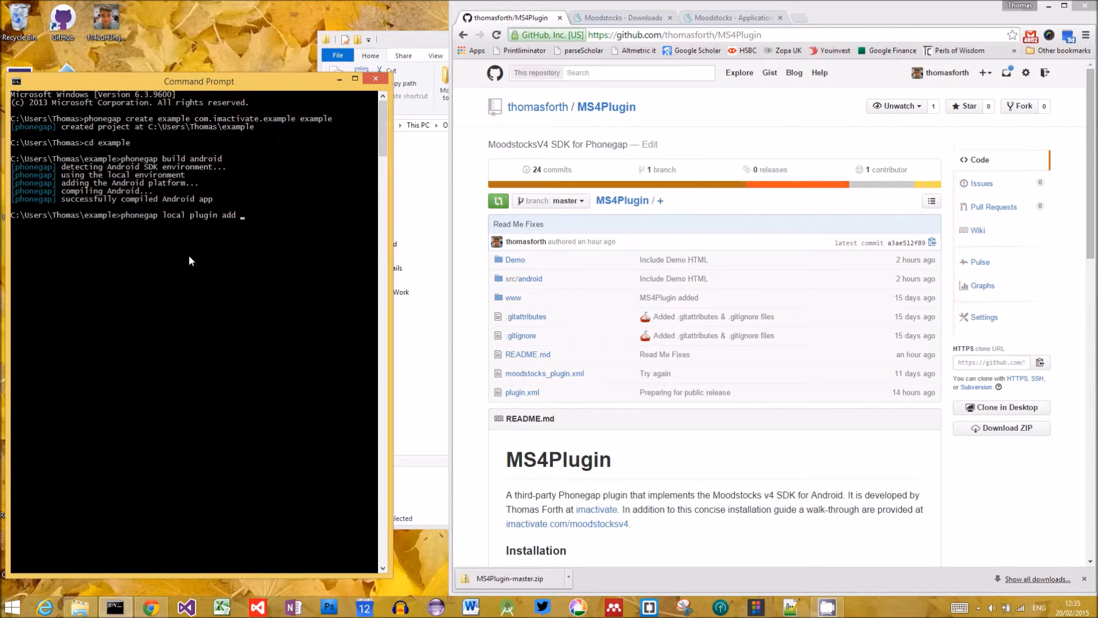
pyautogui.write('https://github.com/thomasforth/MS4Plugin')
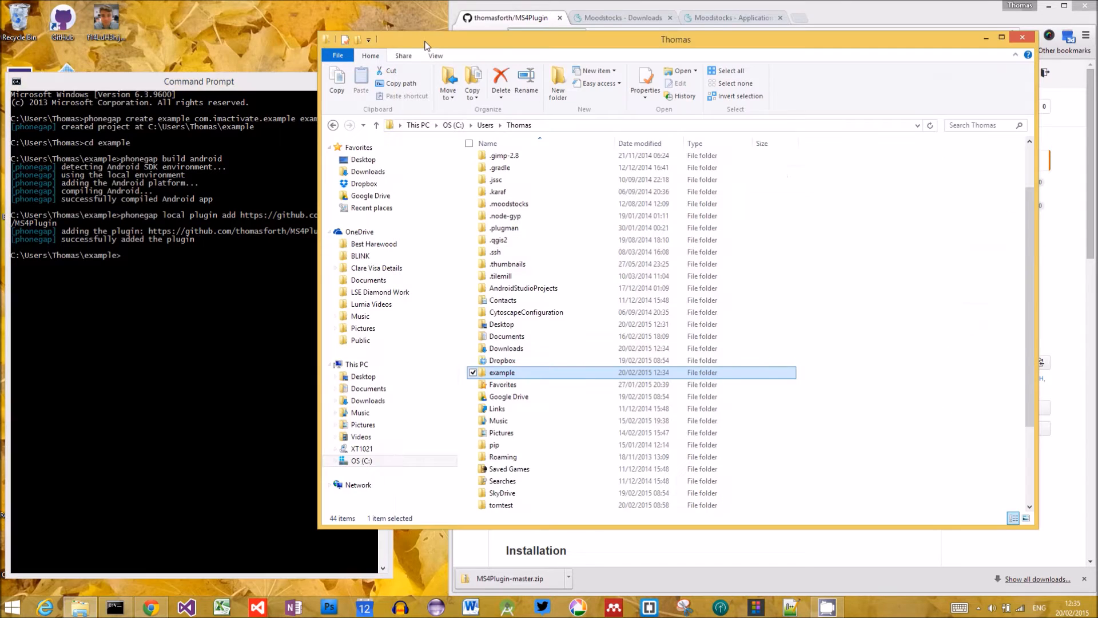
pyautogui.moveTo(493, 378)
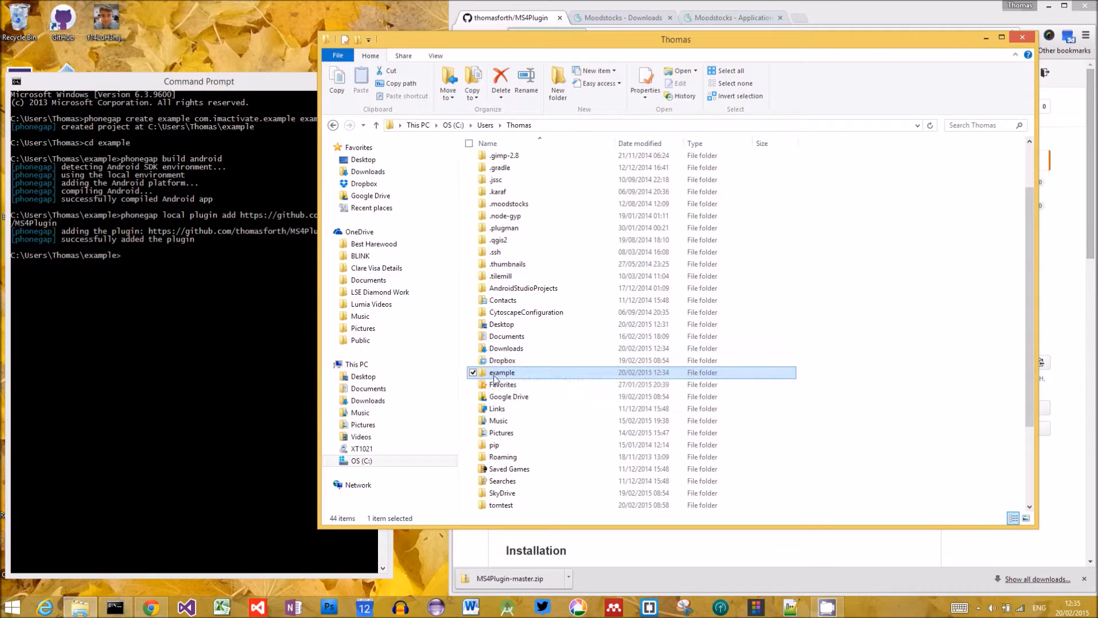
# Step: Open the example project folder in File Explorer and launch Eclipse
pyautogui.doubleClick(501, 371)
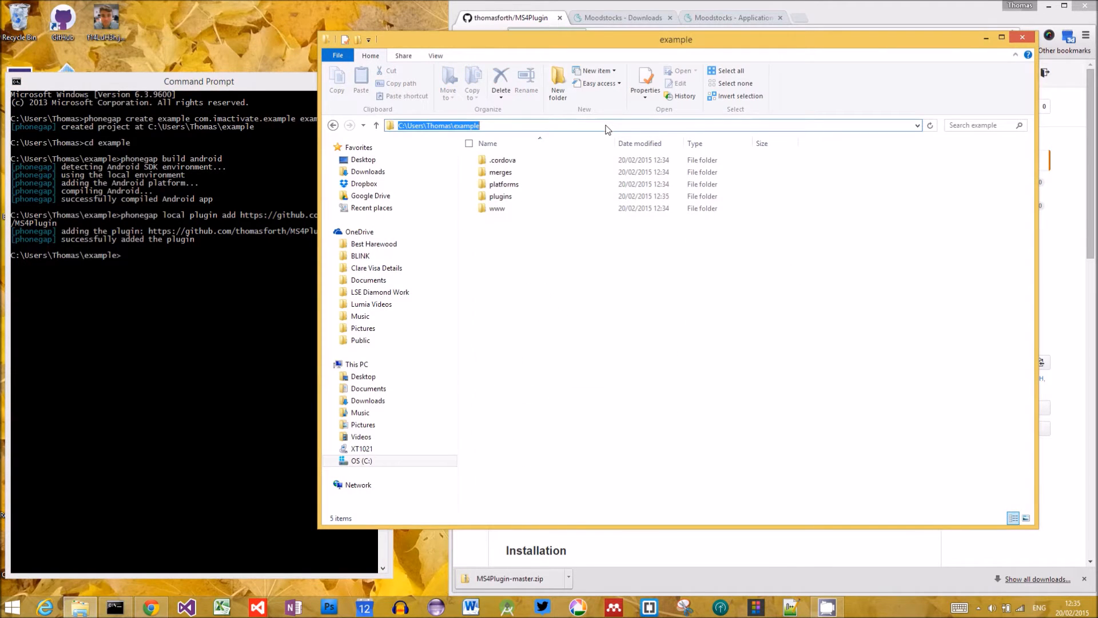
pyautogui.moveTo(203, 613)
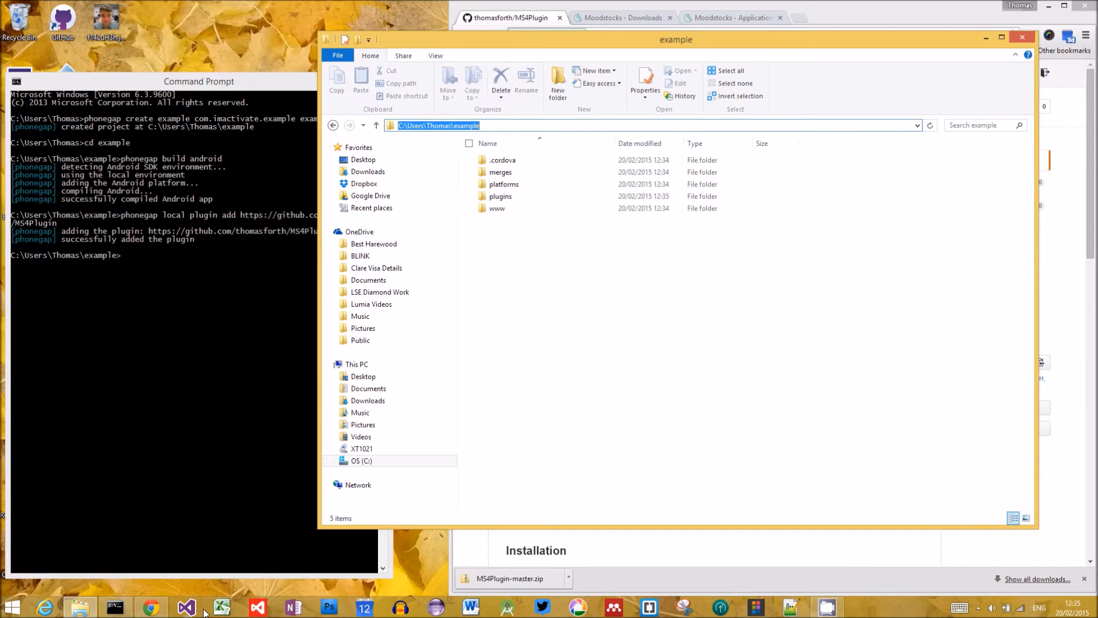
pyautogui.click(435, 607)
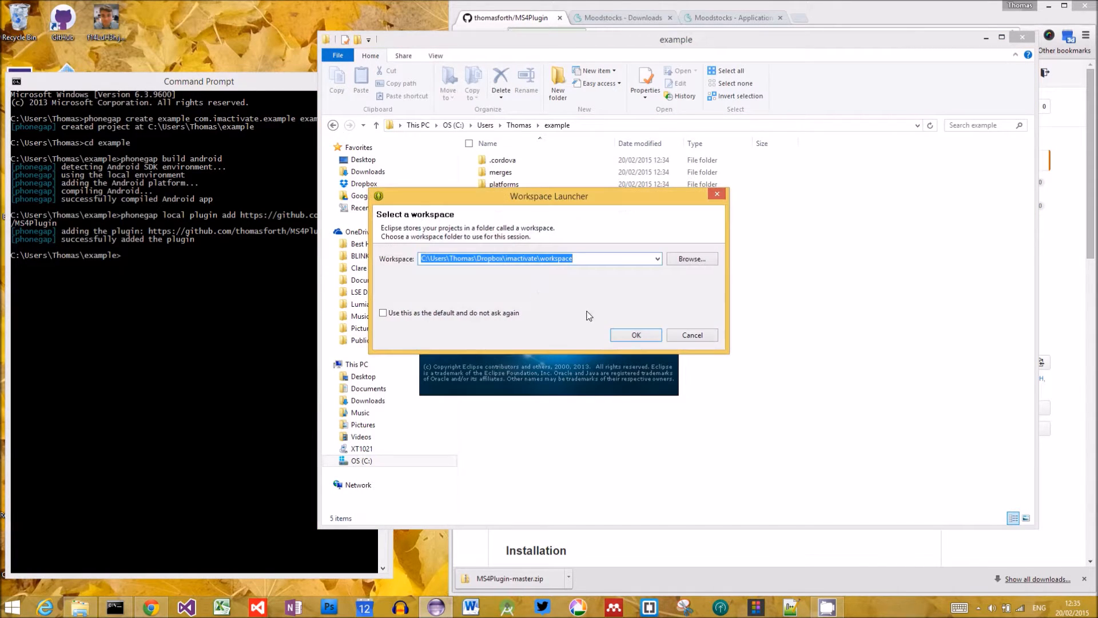
# Step: Accept the default workspace and import example's platforms/android as existing Android code
pyautogui.click(636, 334)
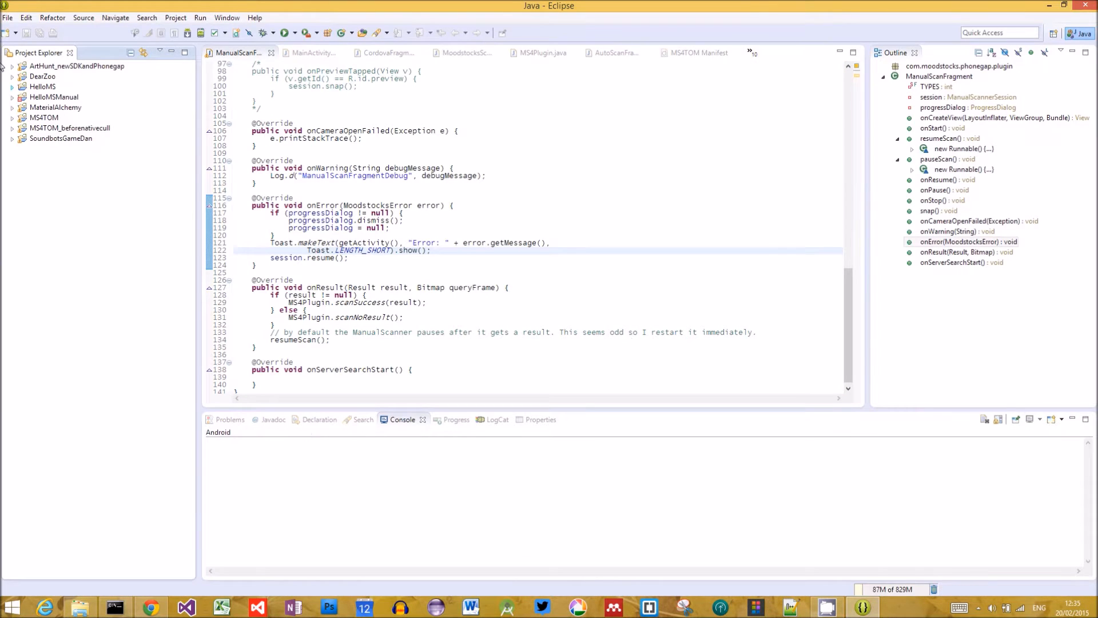
pyautogui.click(7, 17)
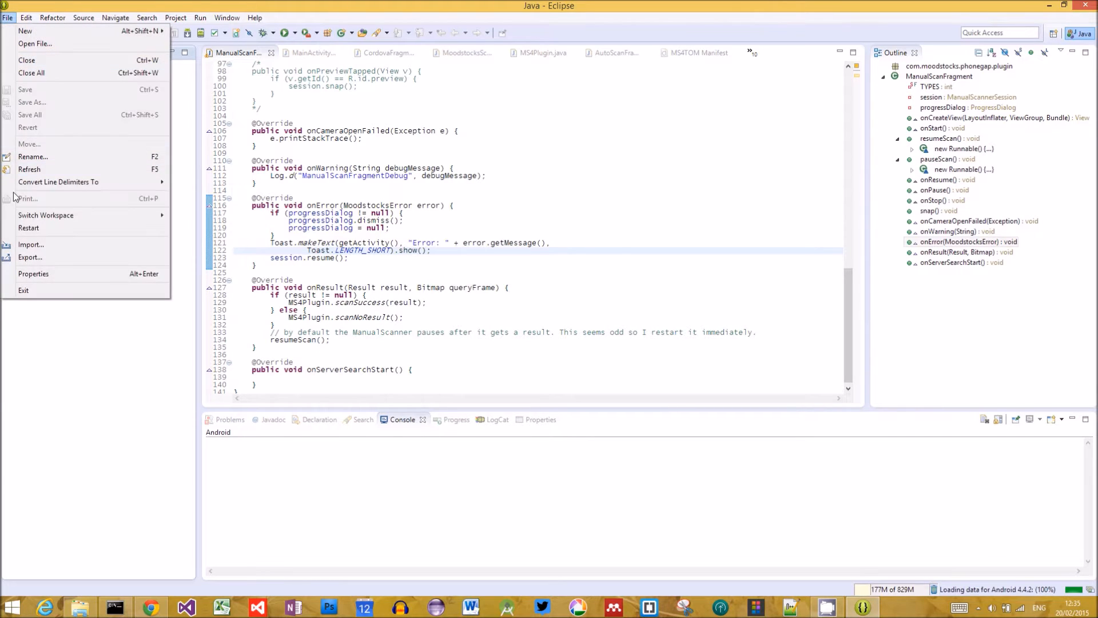
pyautogui.click(30, 244)
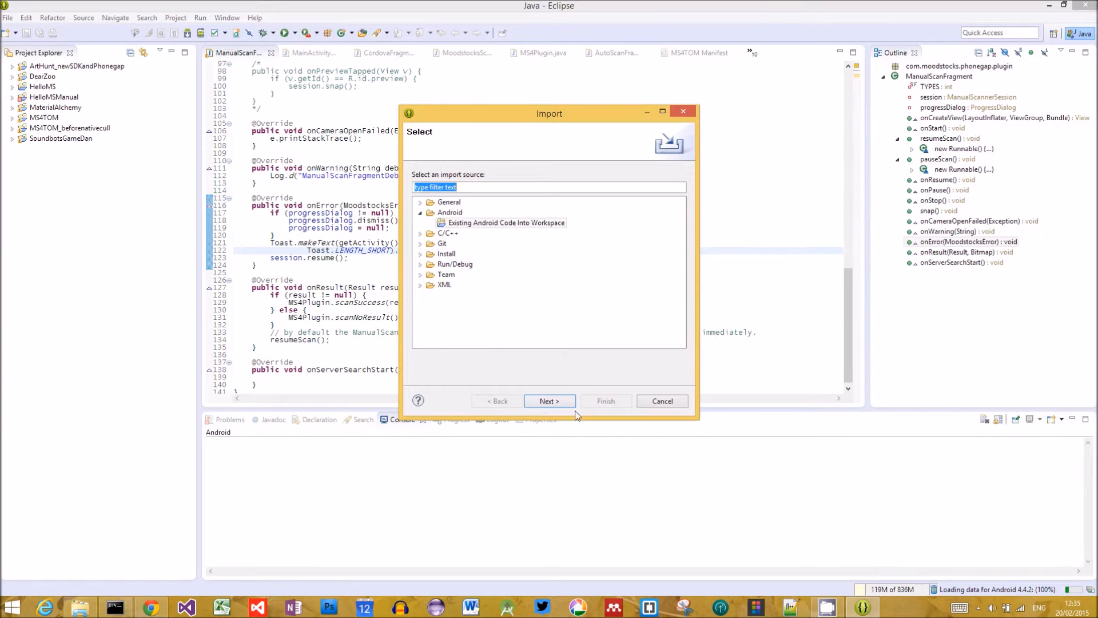
pyautogui.click(549, 400)
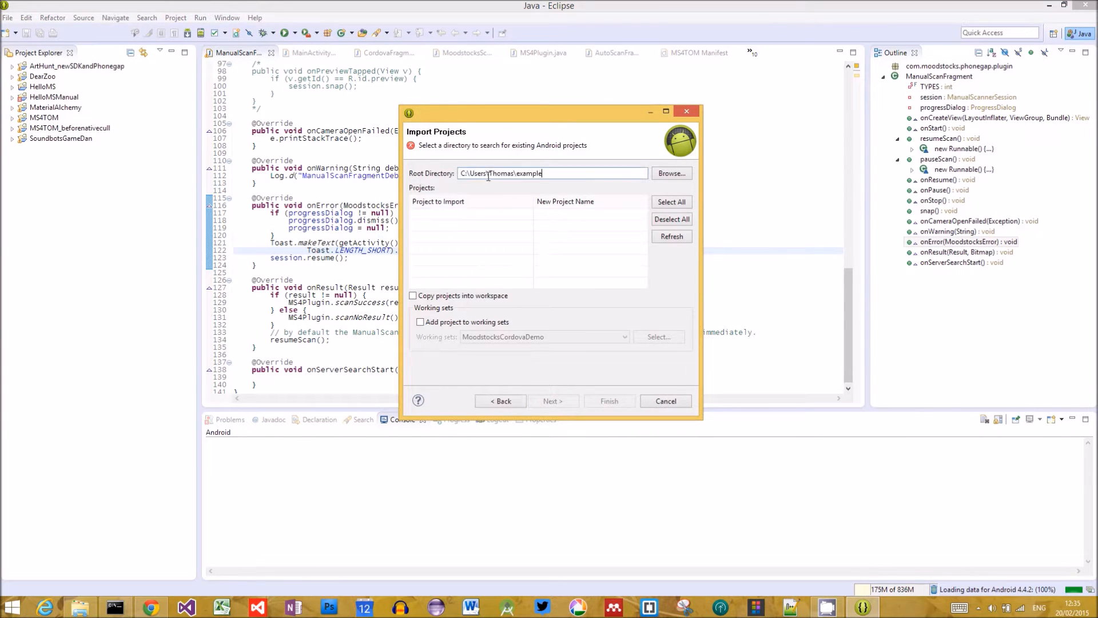
pyautogui.click(670, 236)
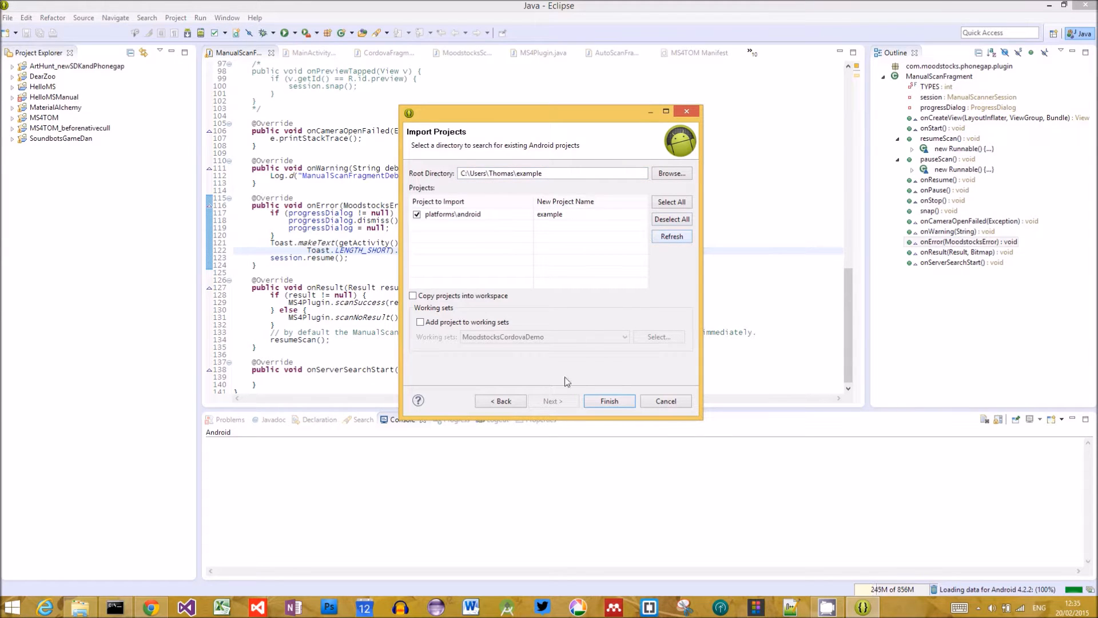
pyautogui.click(608, 401)
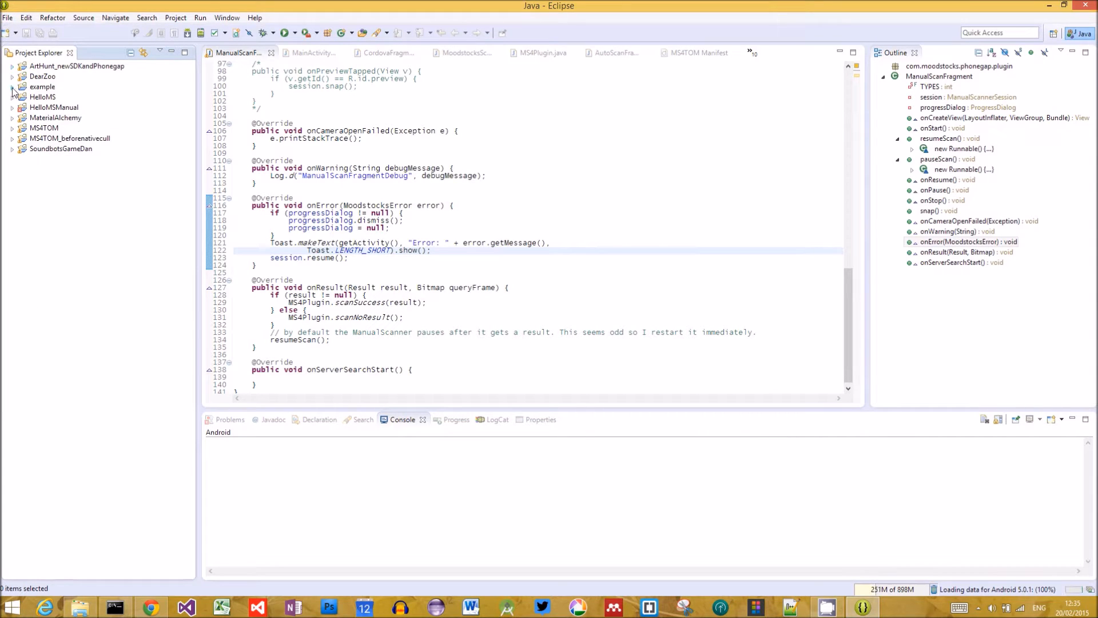
# Step: Extract moodstocks-eclipse-4.1.4.zip into Downloads and bring its libs folder into the project
pyautogui.click(12, 87)
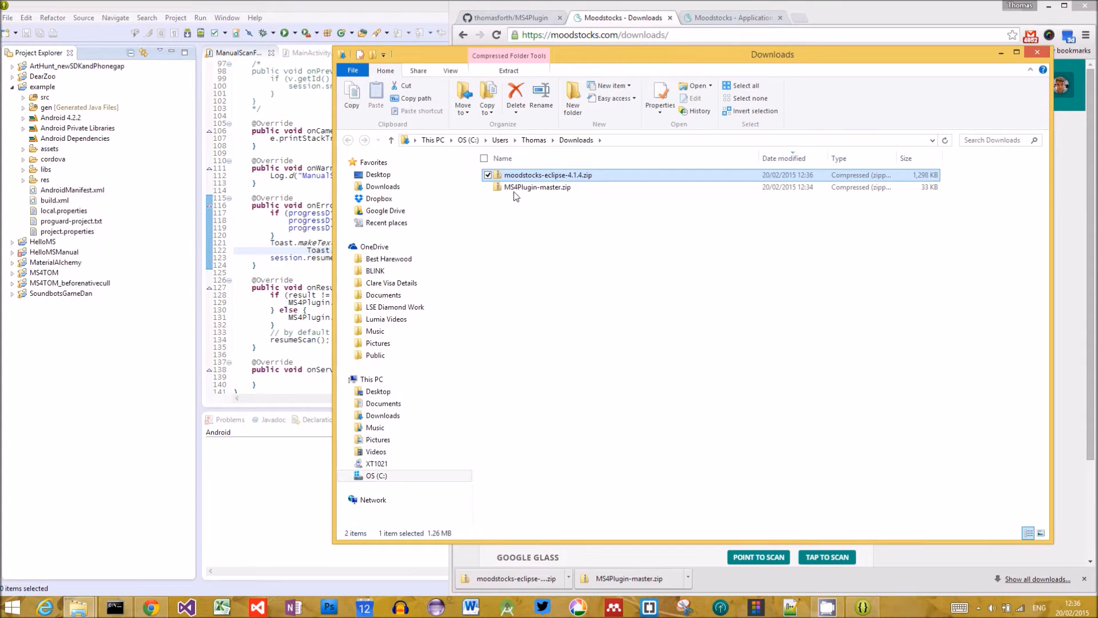
pyautogui.click(509, 69)
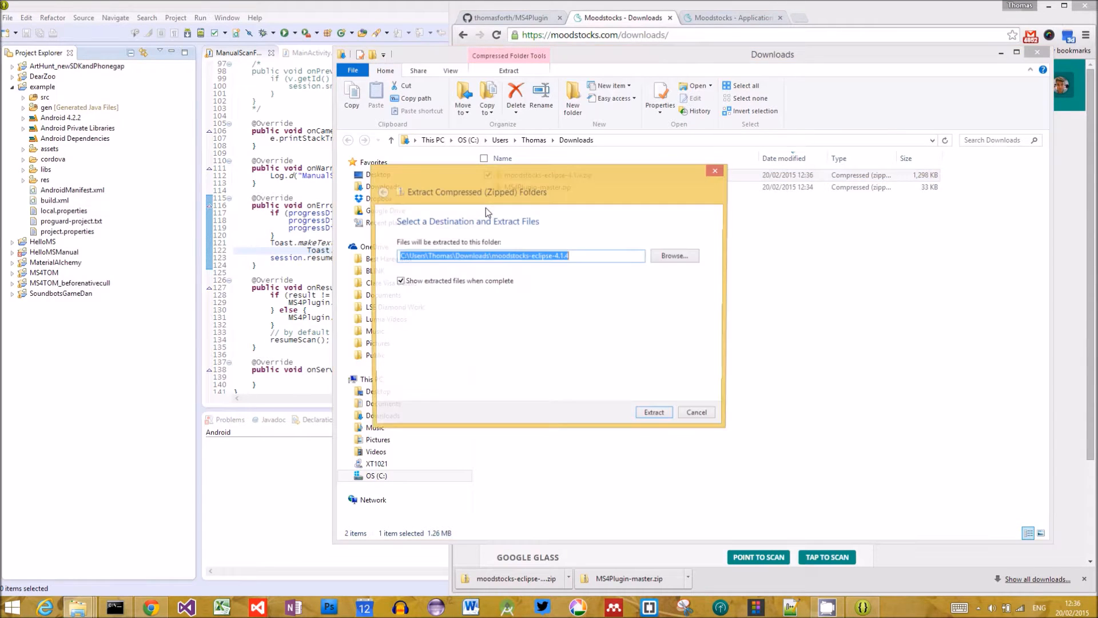
pyautogui.click(652, 412)
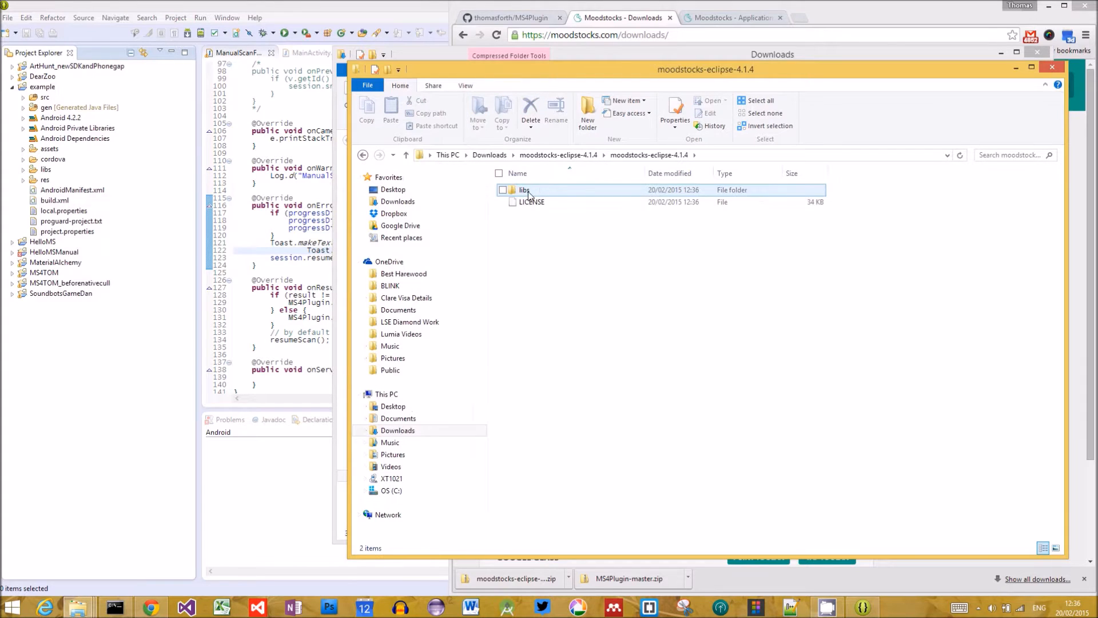
pyautogui.click(525, 190)
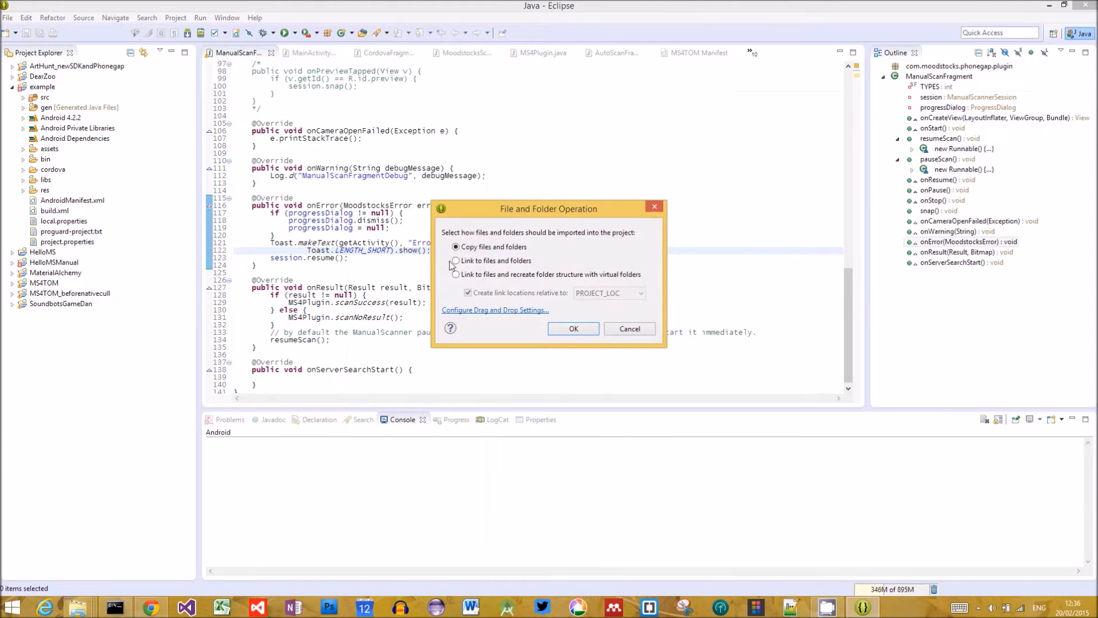
# Step: Copy the dropped libs folder into example, overwriting all existing files
pyautogui.click(572, 328)
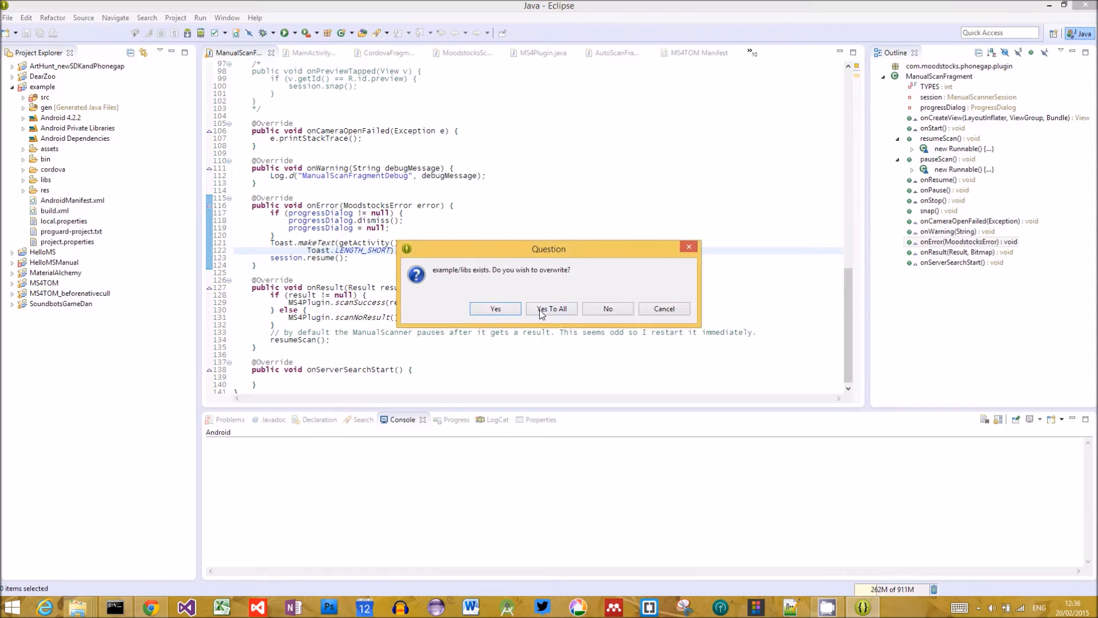
pyautogui.click(551, 309)
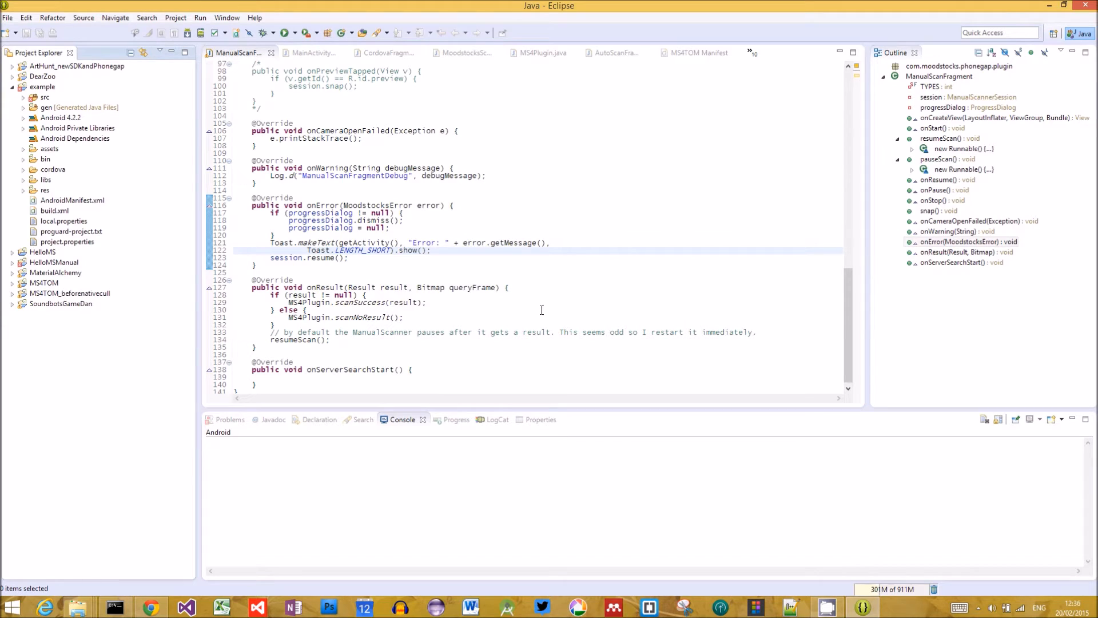
# Step: Delete the generated example.java from the project's source package
pyautogui.click(22, 96)
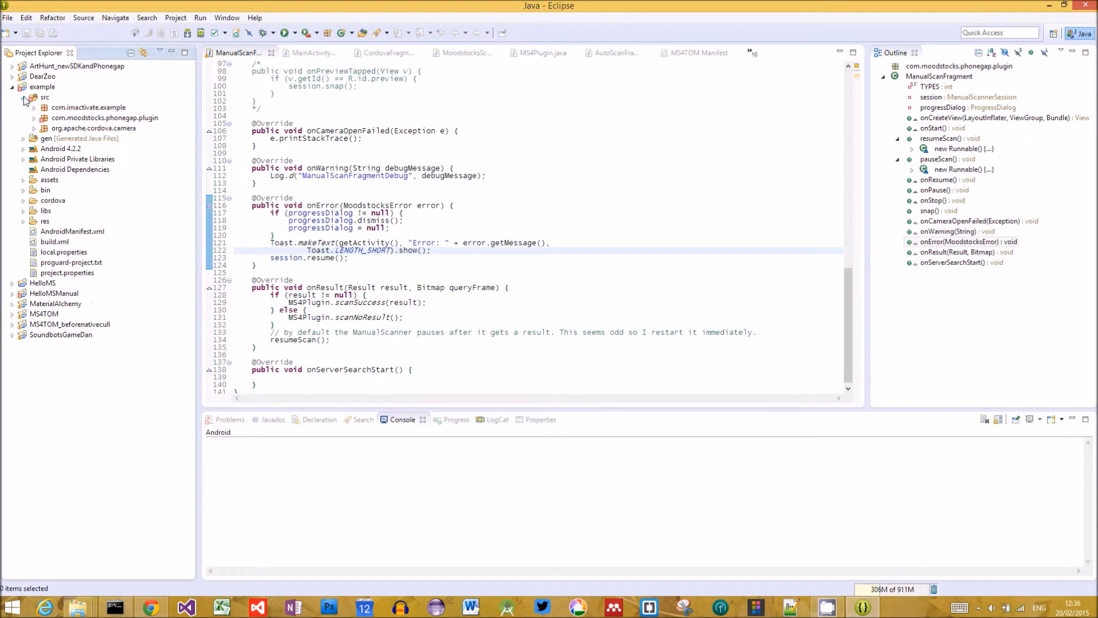
pyautogui.click(33, 117)
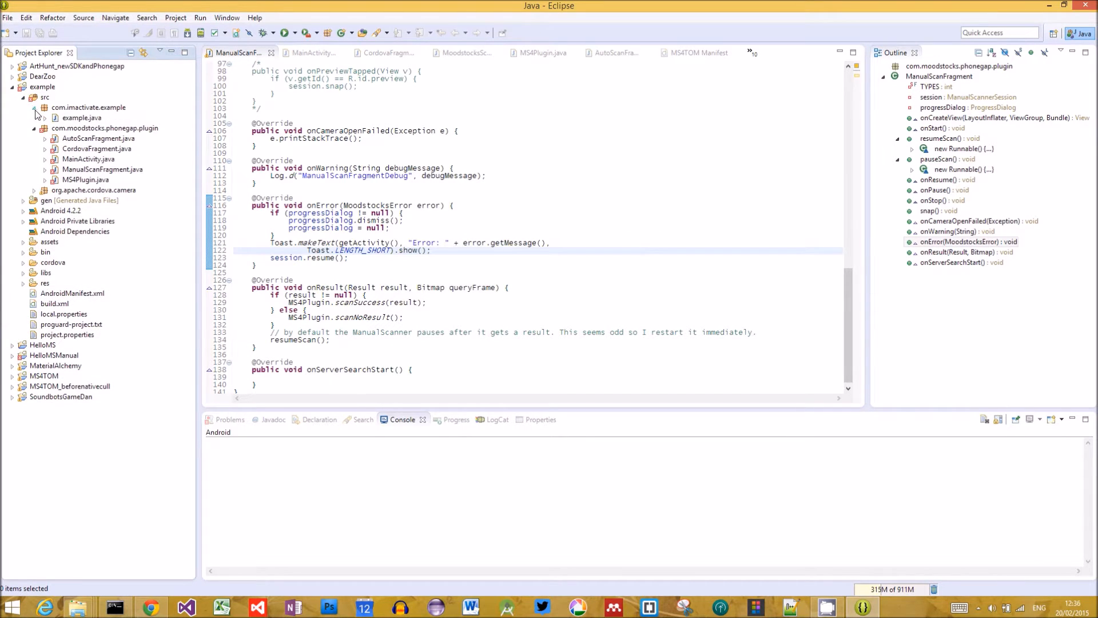
pyautogui.click(81, 118)
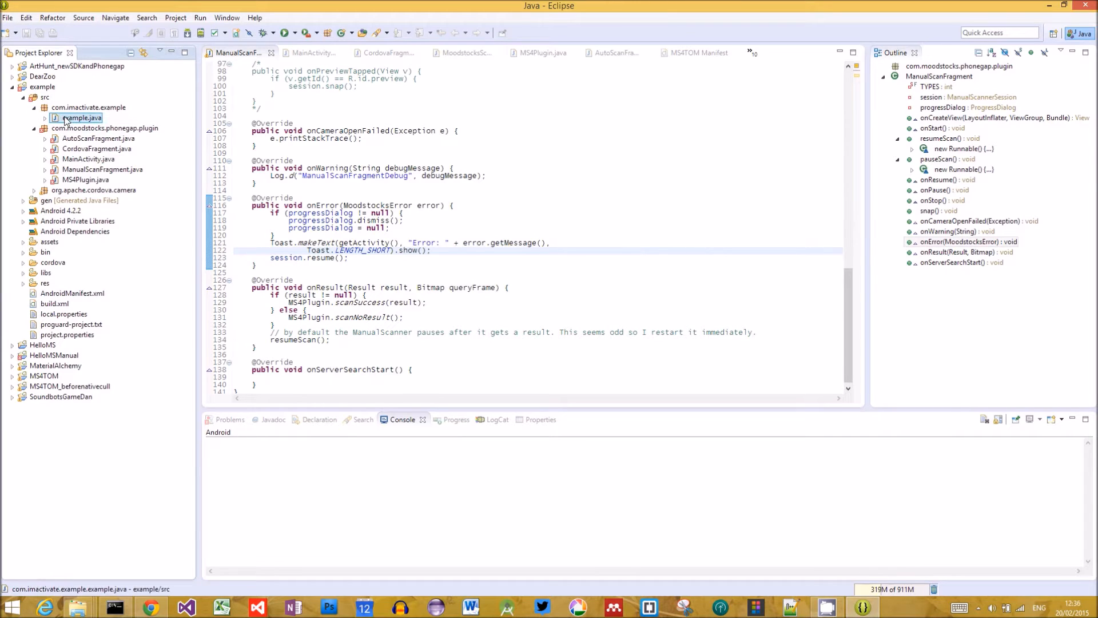
pyautogui.press('Delete')
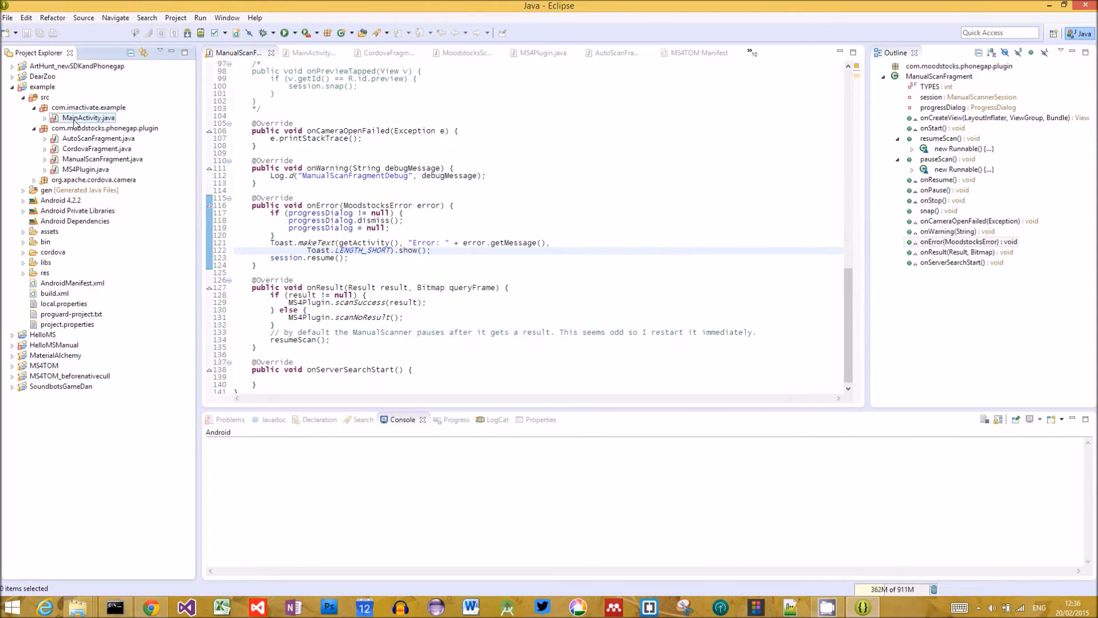
pyautogui.doubleClick(88, 117)
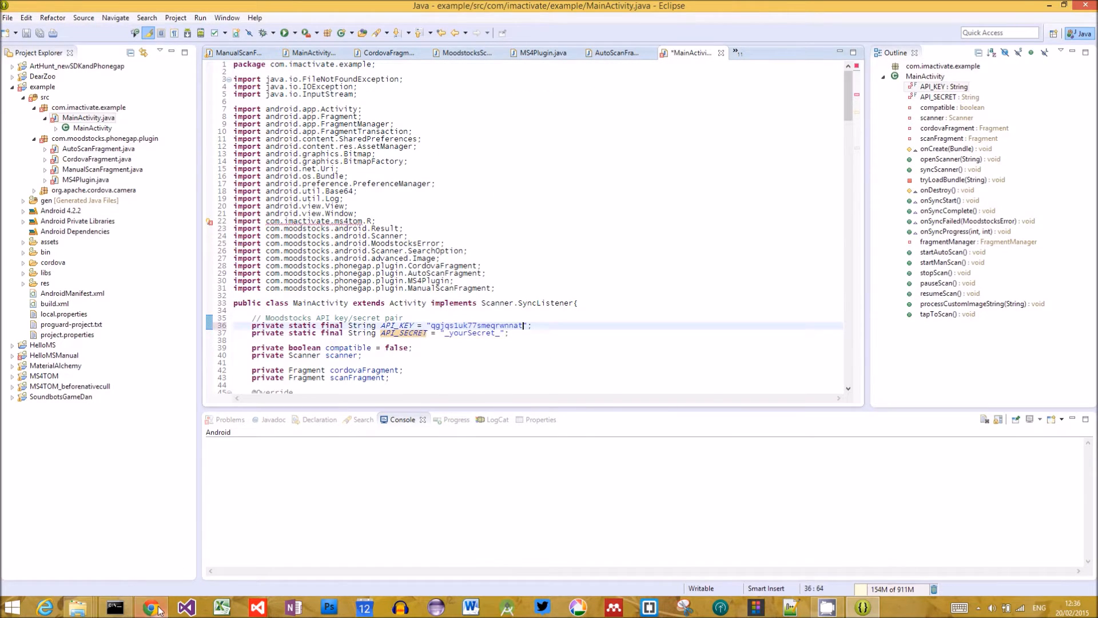
pyautogui.click(151, 606)
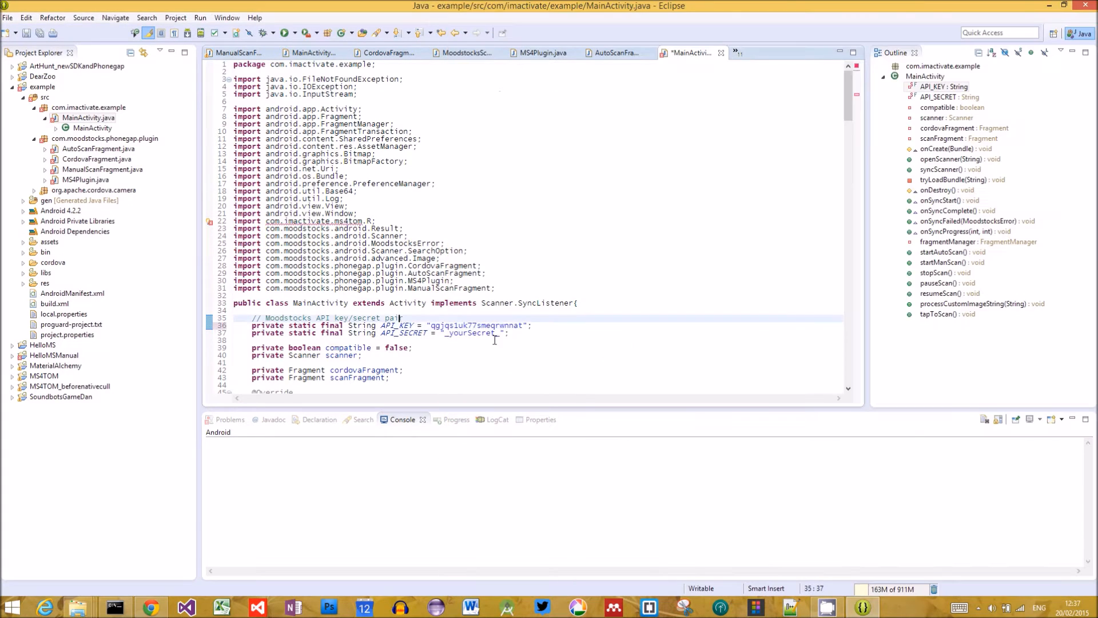
pyautogui.doubleClick(469, 333)
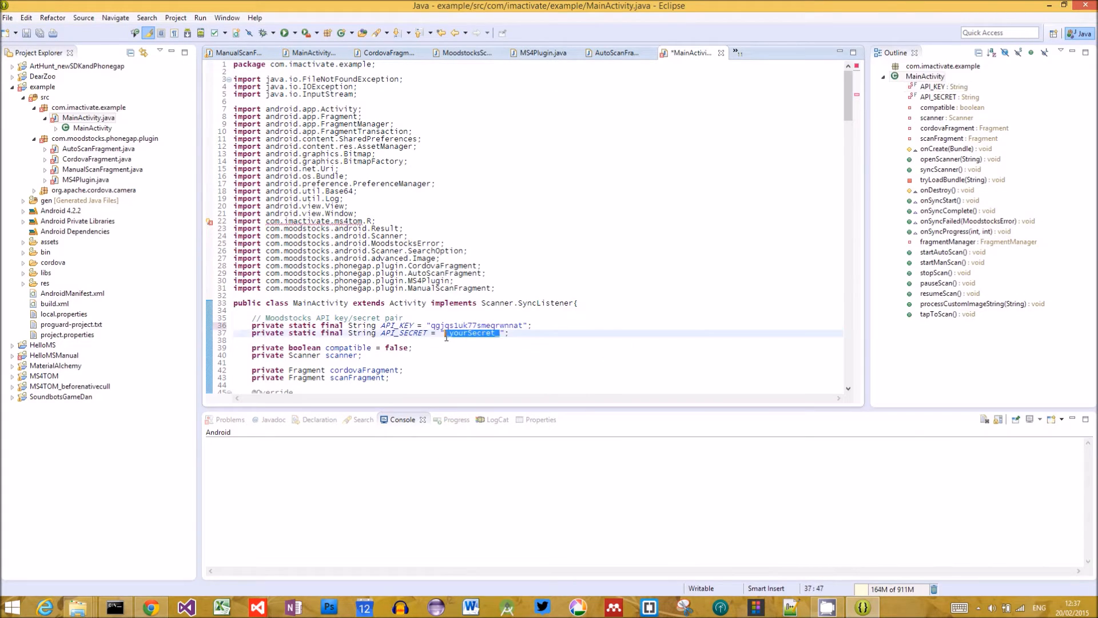
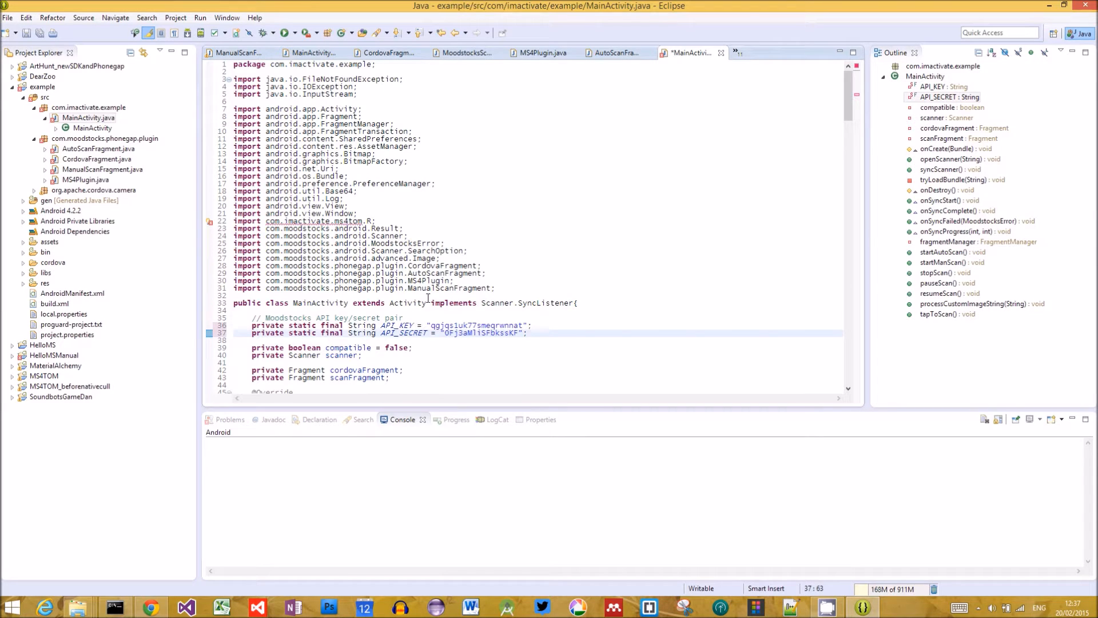
pyautogui.press('ctrl+s')
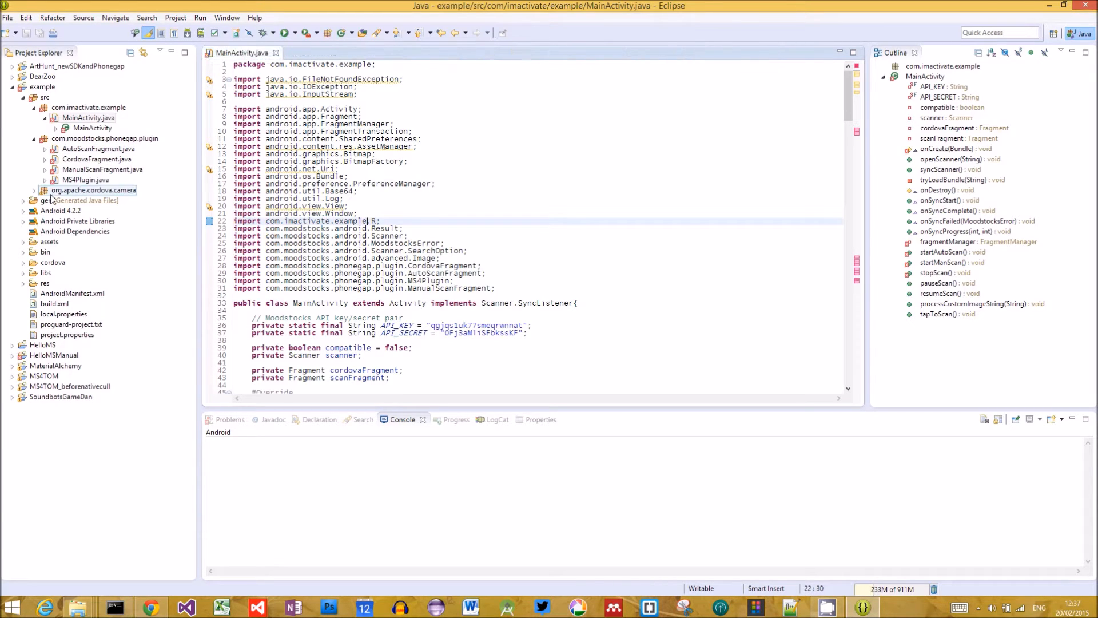
# Step: Point the imports in AutoScanFragment and CordovaFragment to com.imactivate.example
pyautogui.doubleClick(97, 149)
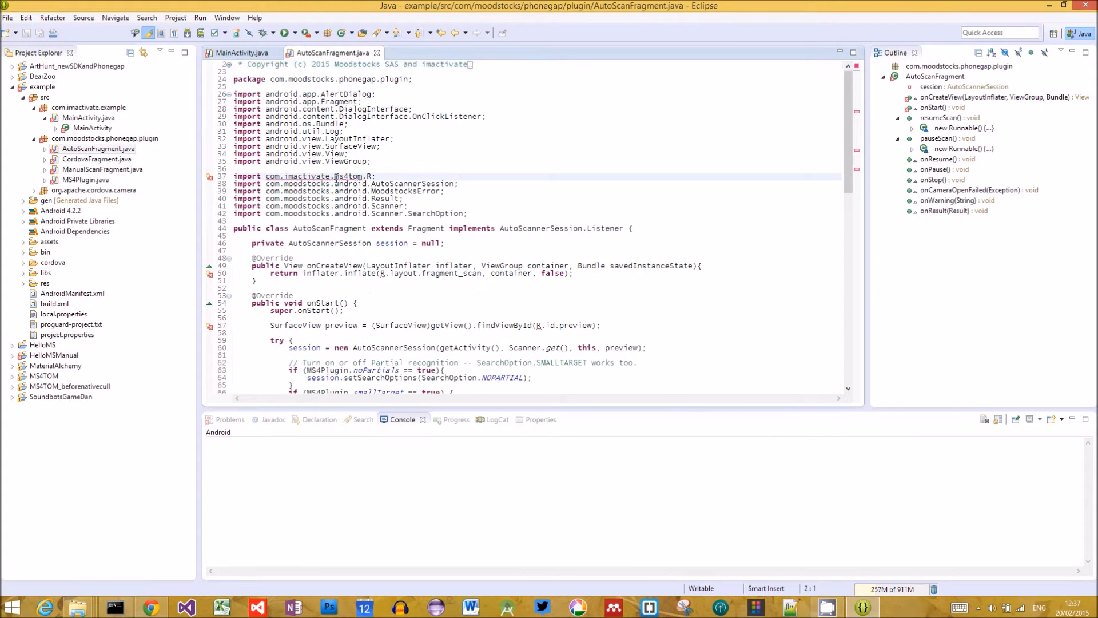
pyautogui.write('exa')
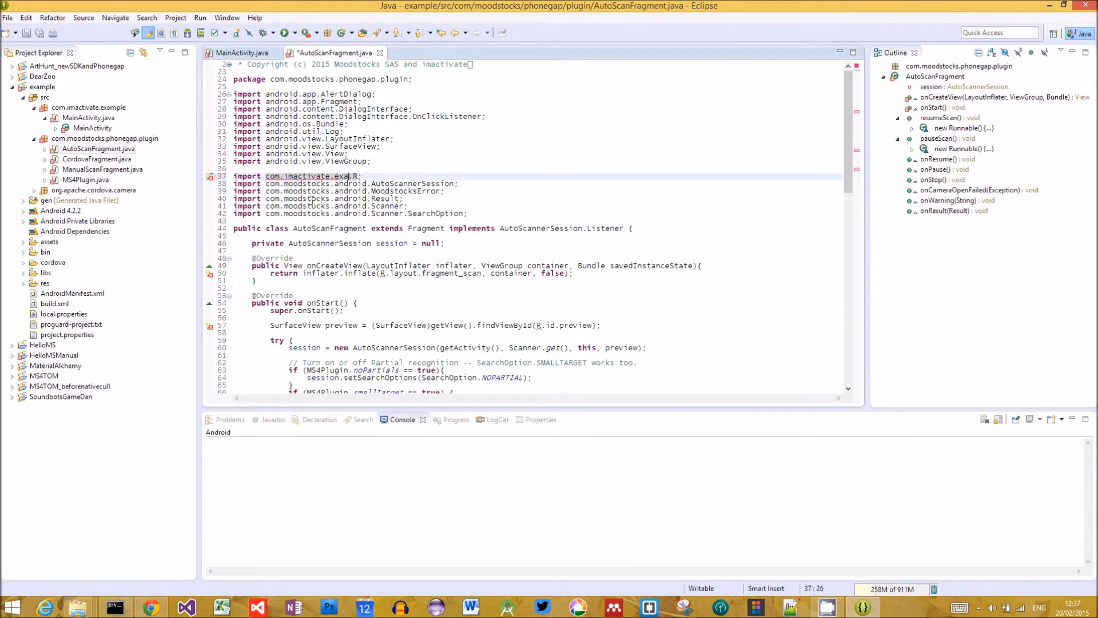
pyautogui.click(96, 158)
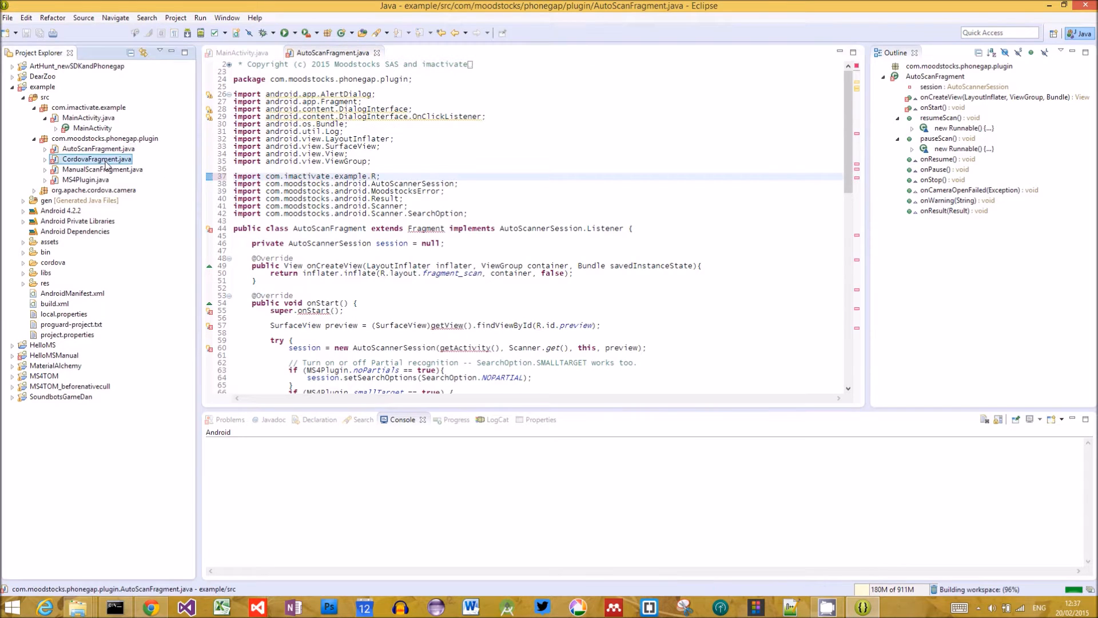
pyautogui.doubleClick(96, 159)
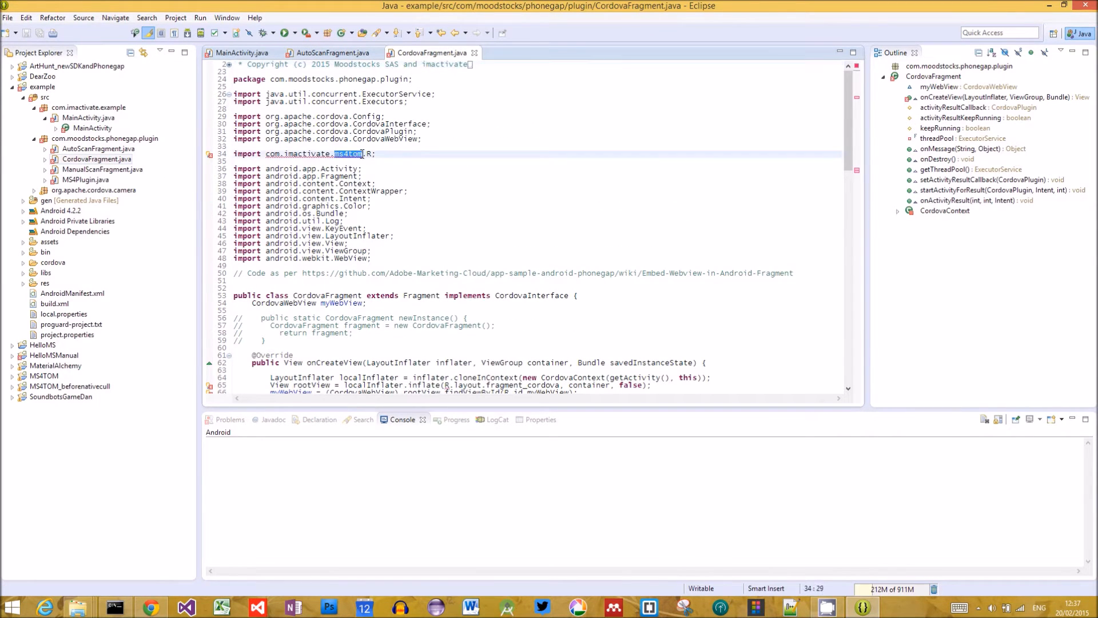
pyautogui.write('example')
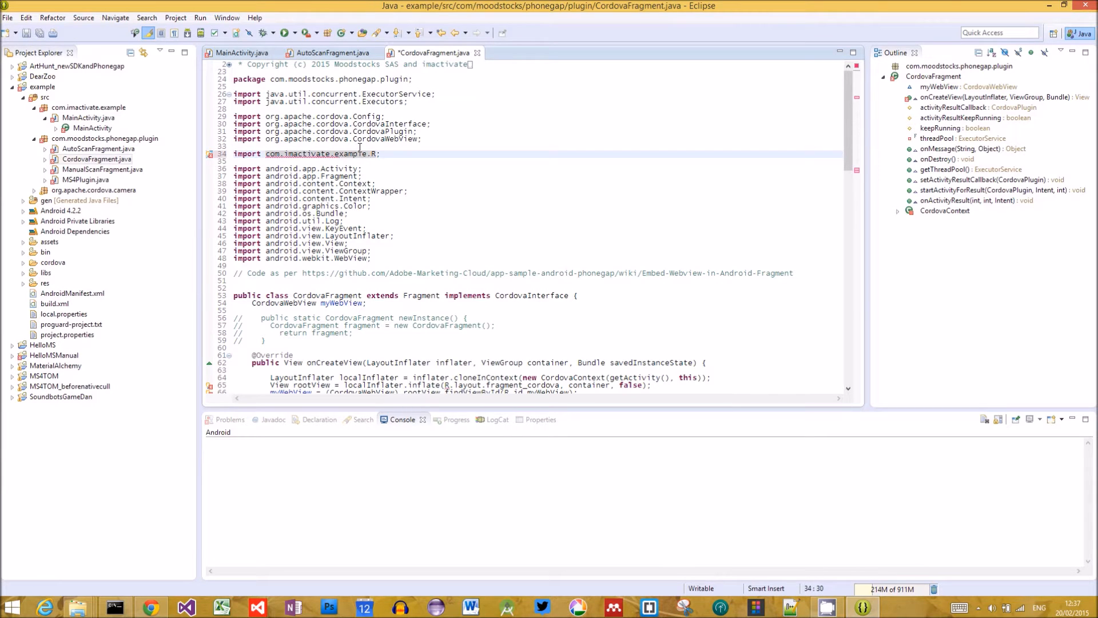
pyautogui.click(103, 169)
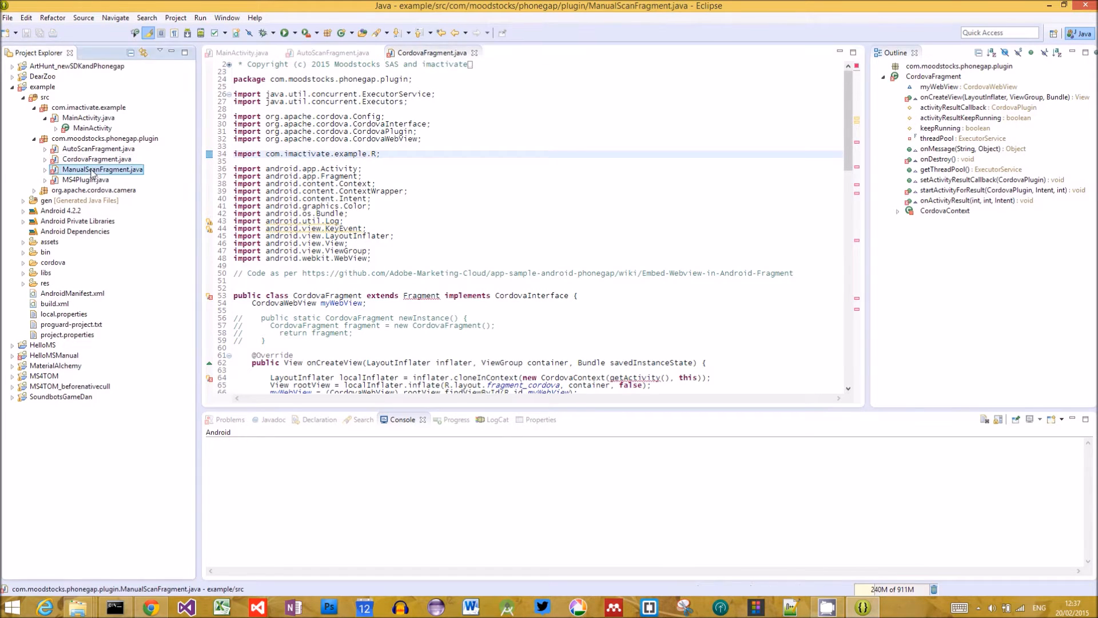
# Step: Fix the ManualScanFragment R import and MS4Plugin's MainActivity import to use example
pyautogui.doubleClick(102, 169)
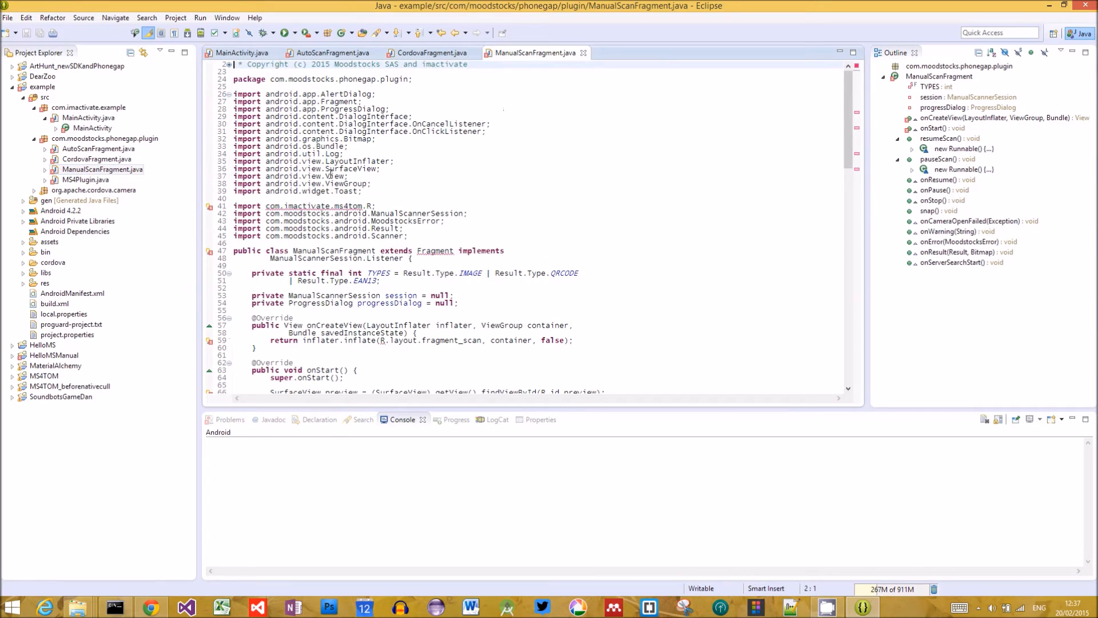
pyautogui.doubleClick(346, 205)
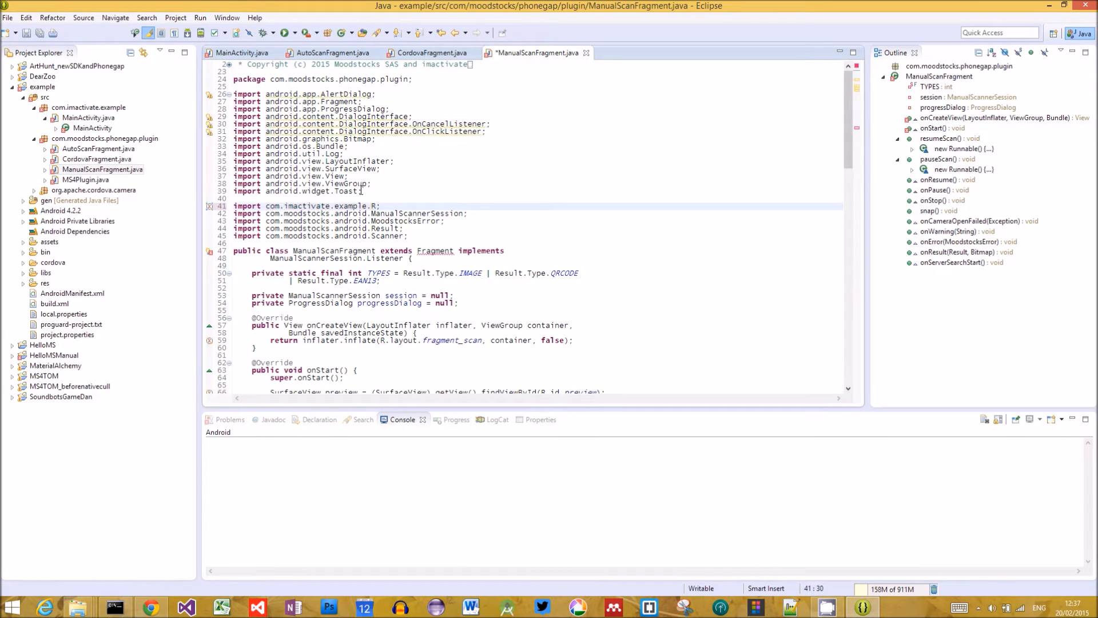
pyautogui.click(85, 179)
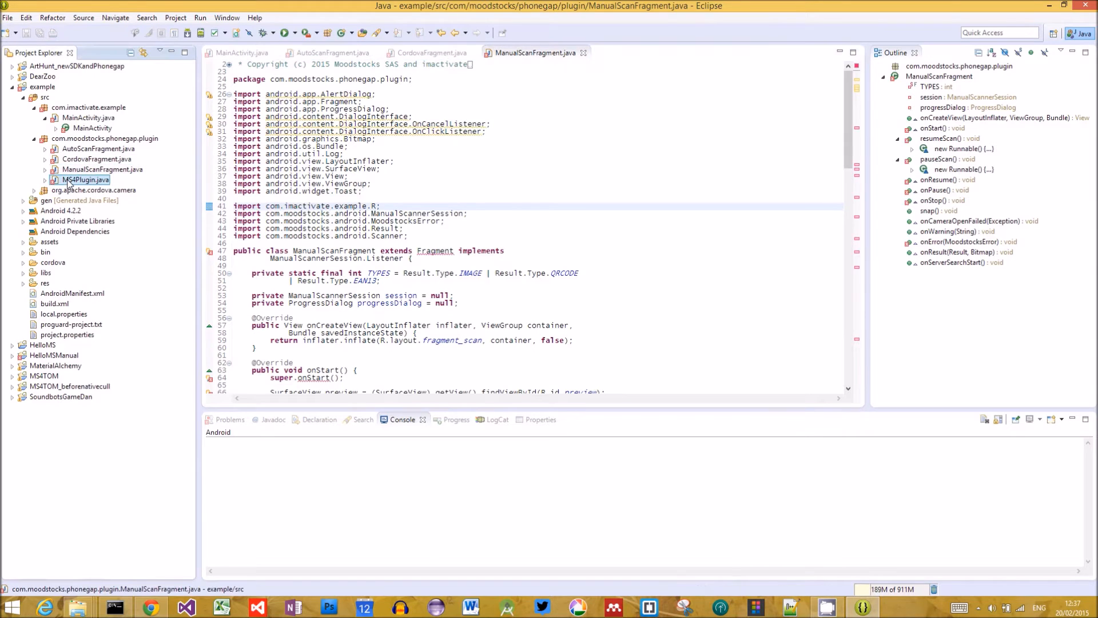
pyautogui.doubleClick(85, 179)
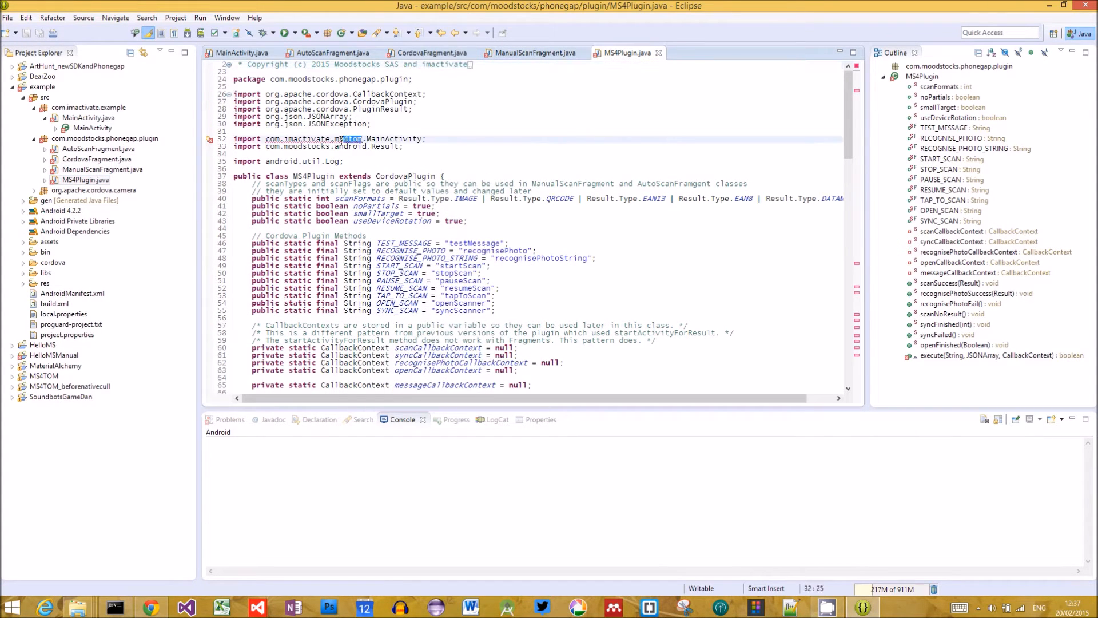
pyautogui.write('example')
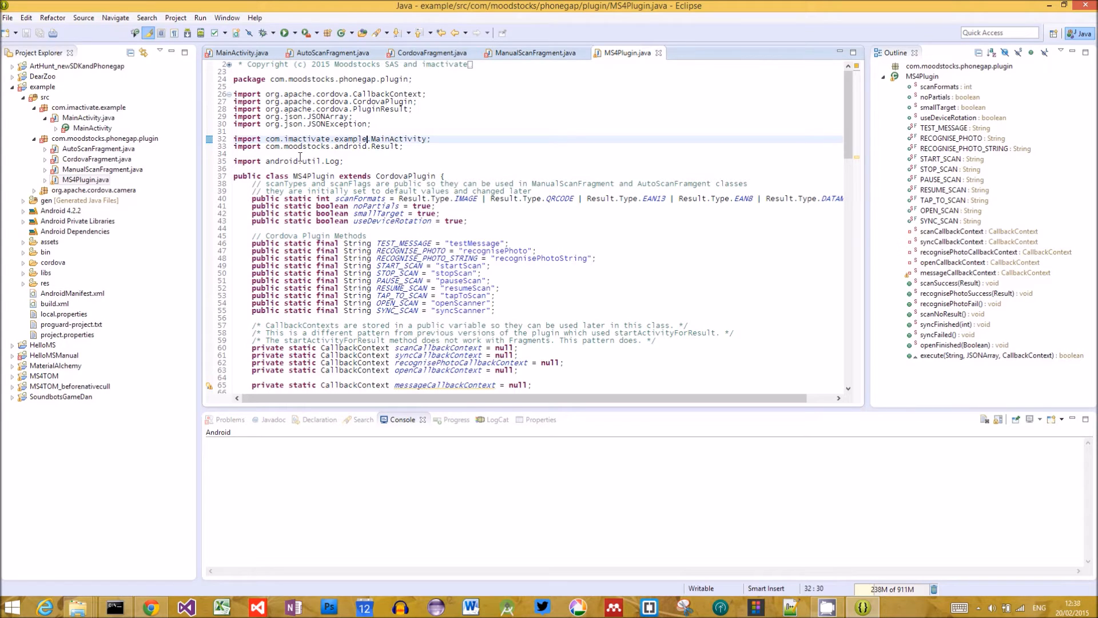
pyautogui.click(102, 169)
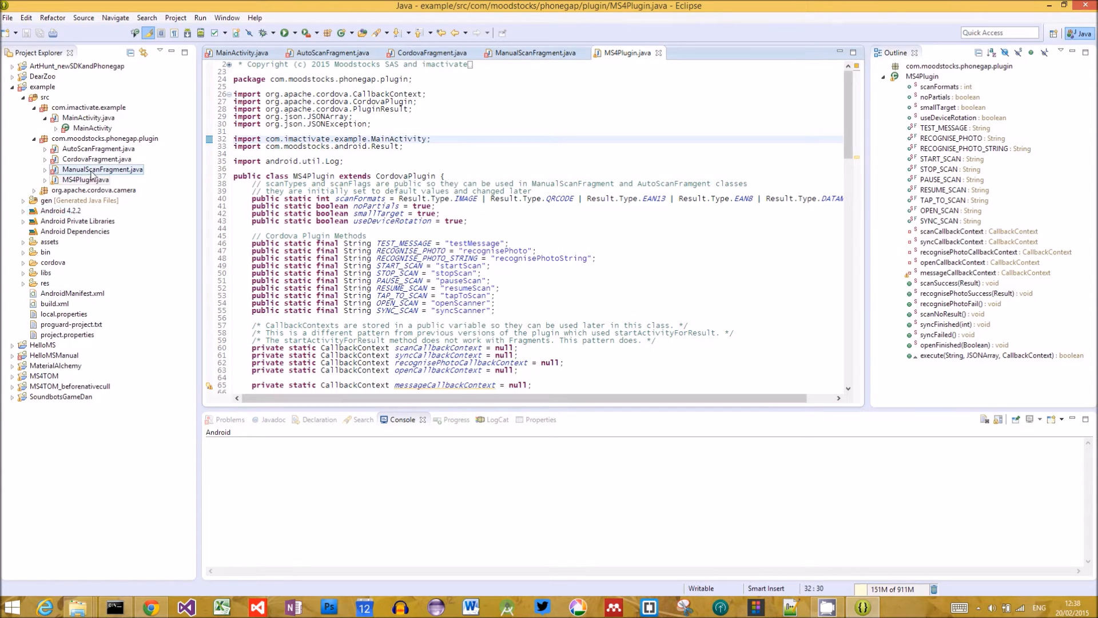
pyautogui.click(534, 53)
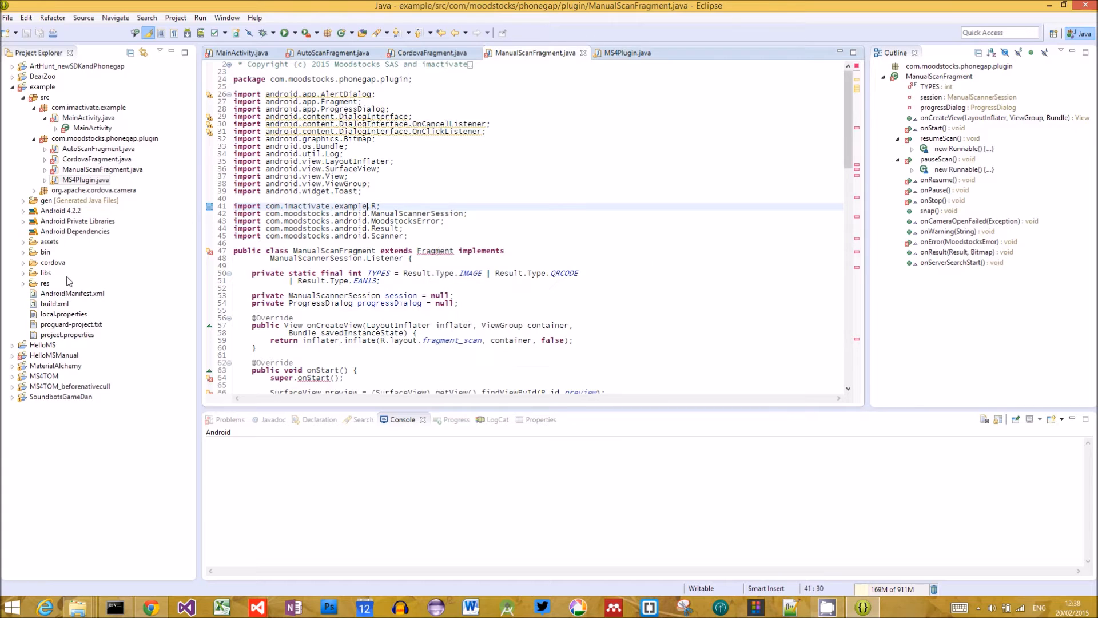
# Step: Open the project's AndroidManifest.xml in its raw XML view
pyautogui.doubleClick(72, 292)
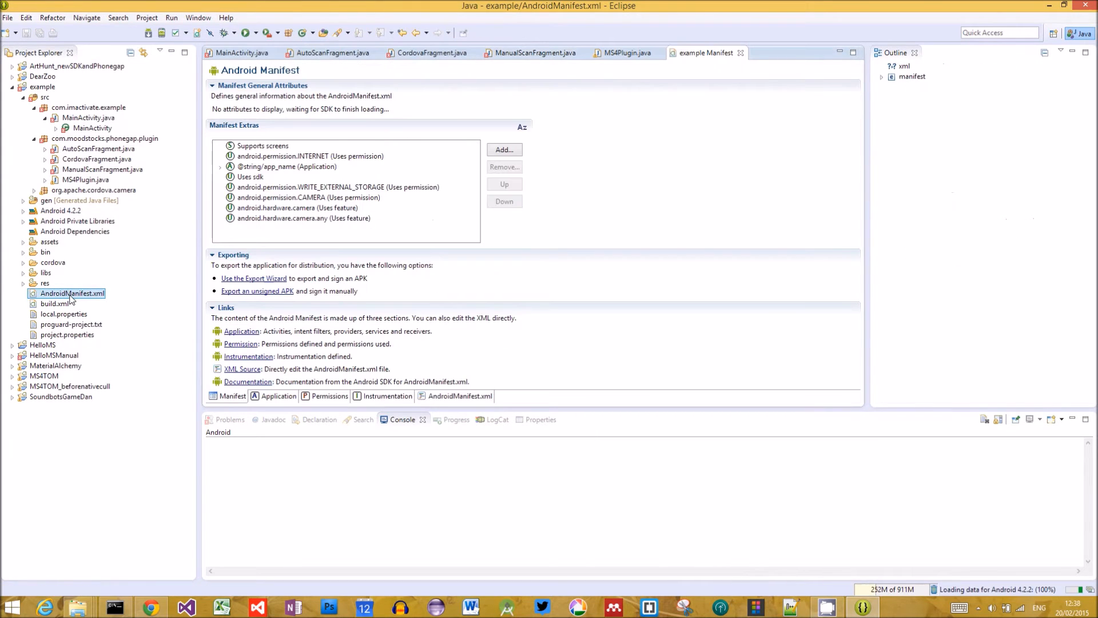
pyautogui.click(459, 396)
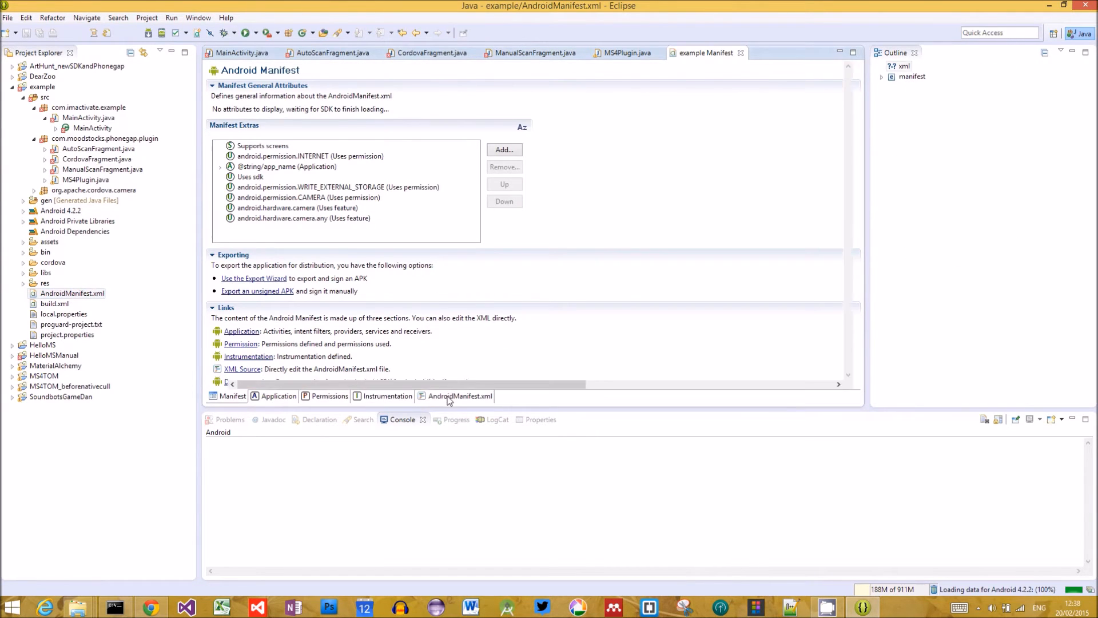
pyautogui.click(459, 396)
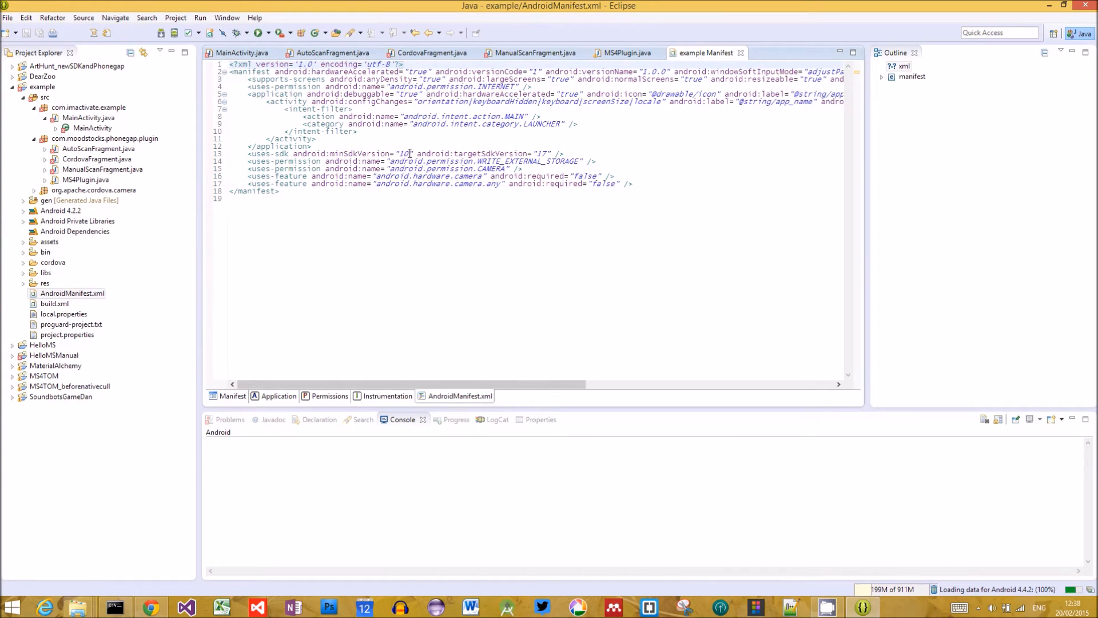
# Step: Set minSdkVersion to 11, activity name to MainActivity, theme to Theme.Holo.NoActionBar
pyautogui.click(406, 153)
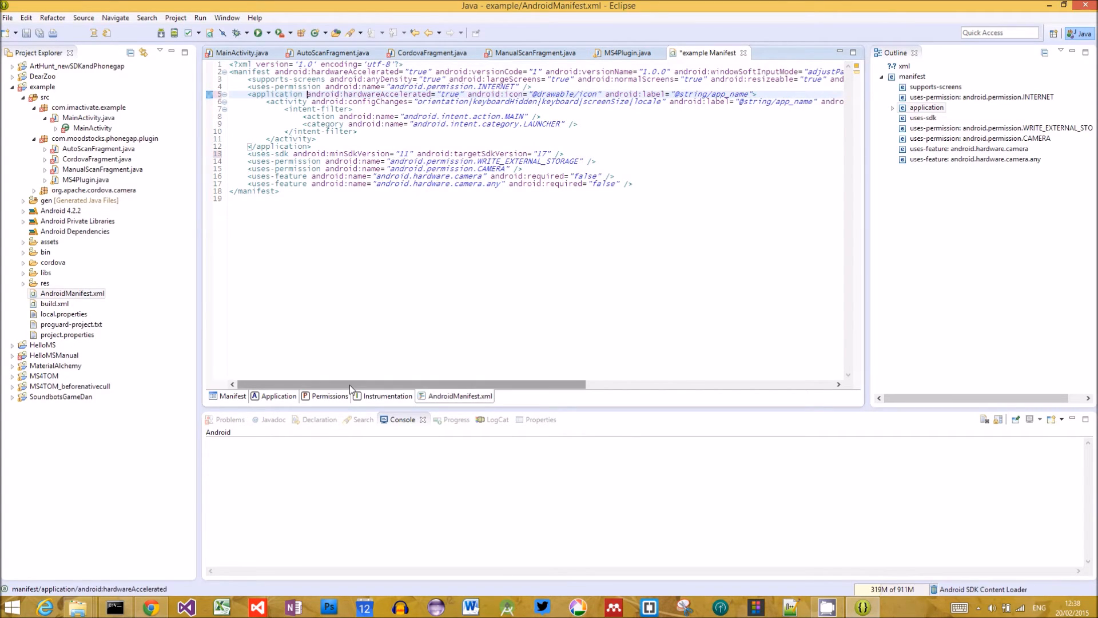
pyautogui.hscroll(3)
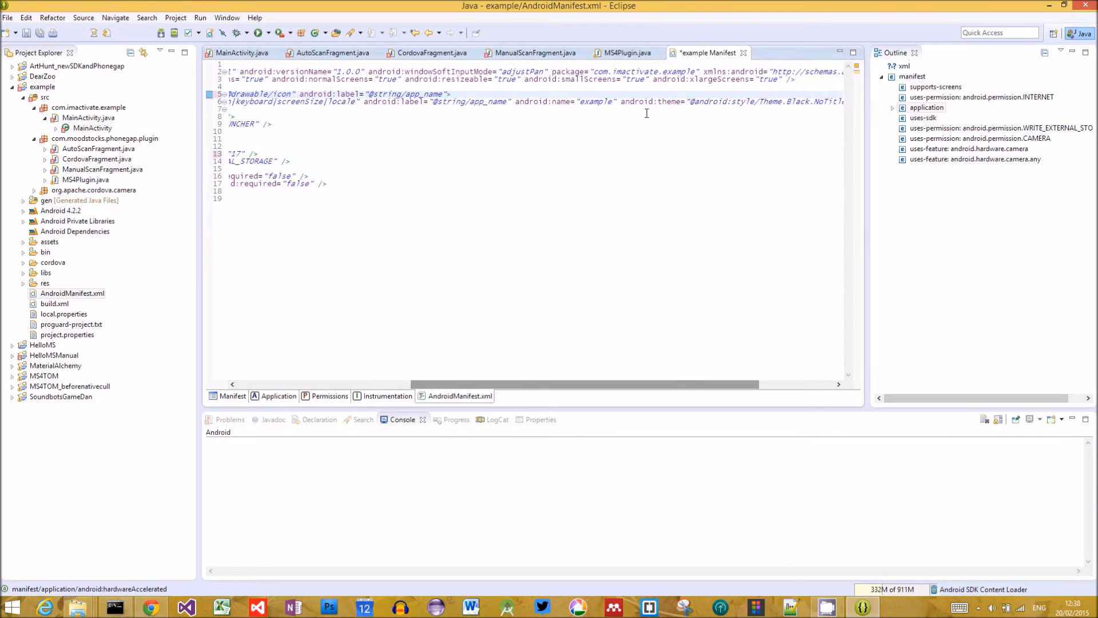
pyautogui.doubleClick(596, 102)
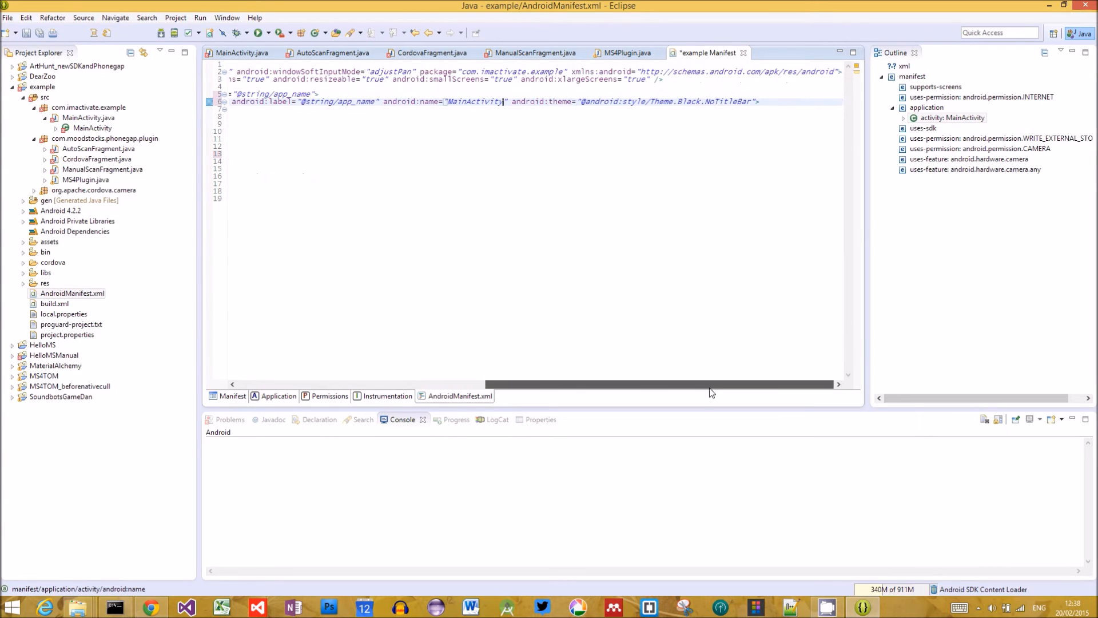
pyautogui.doubleClick(689, 100)
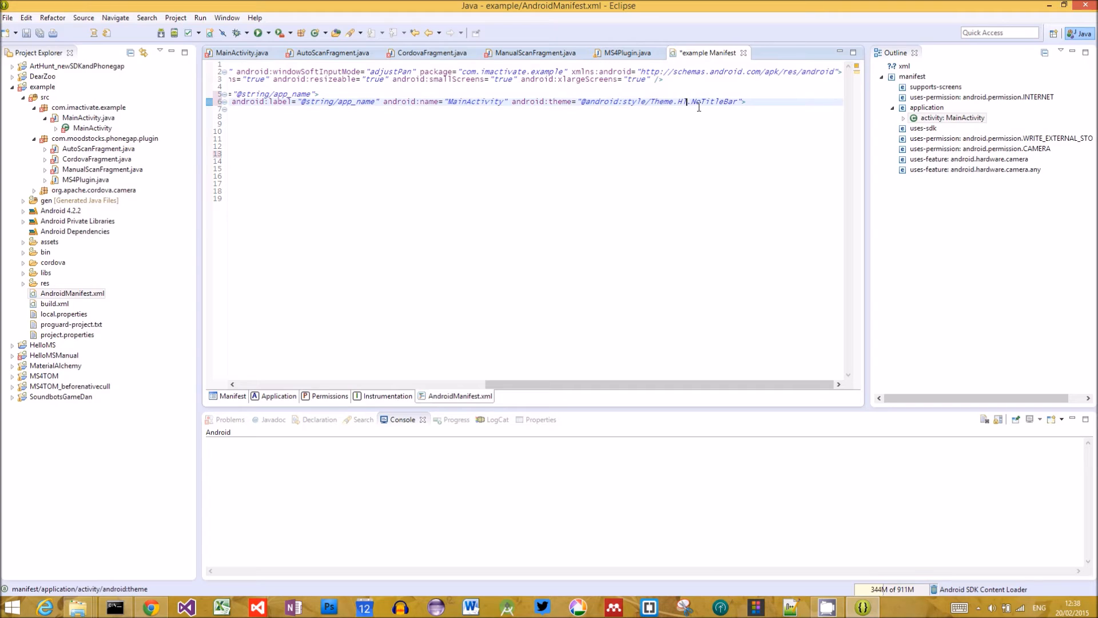
pyautogui.doubleClick(721, 101)
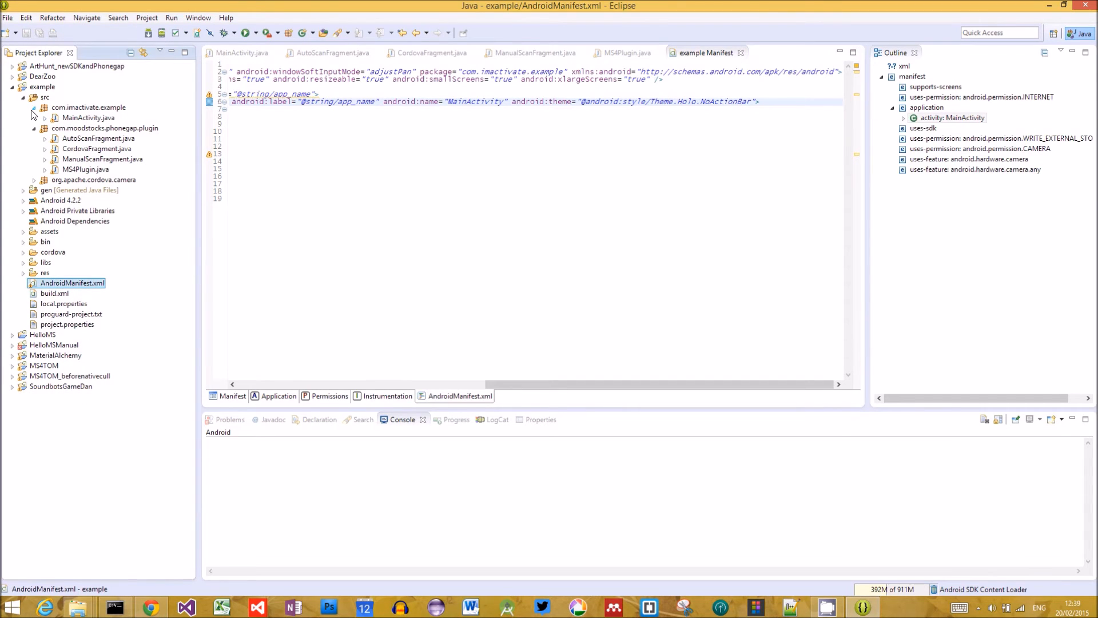
# Step: Run the example project via Run As > Android Application
pyautogui.click(42, 86)
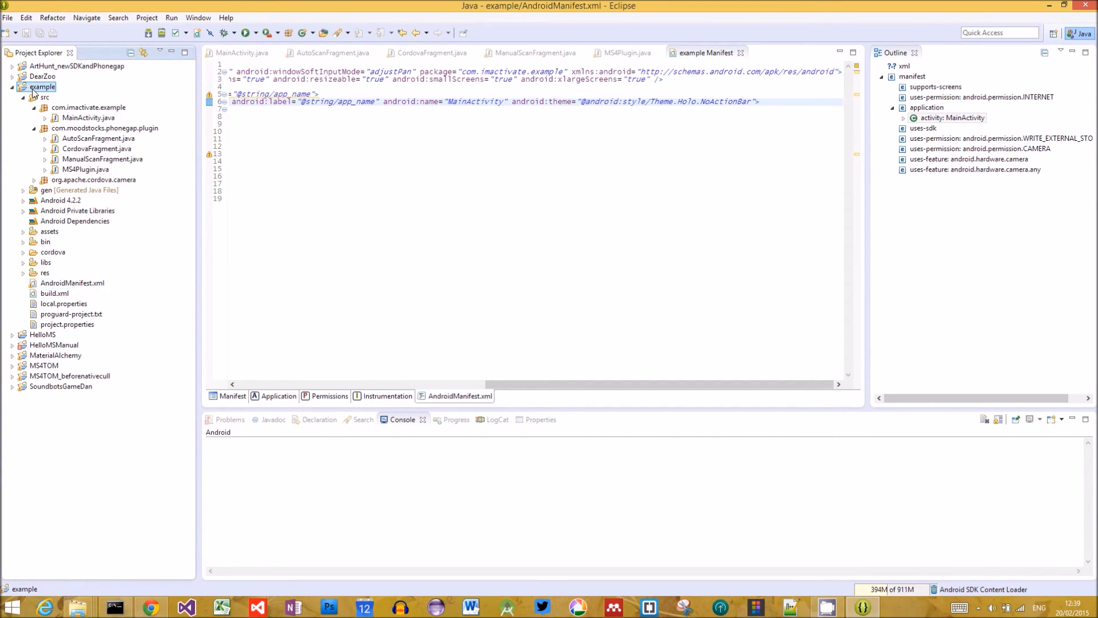
pyautogui.rightClick(42, 87)
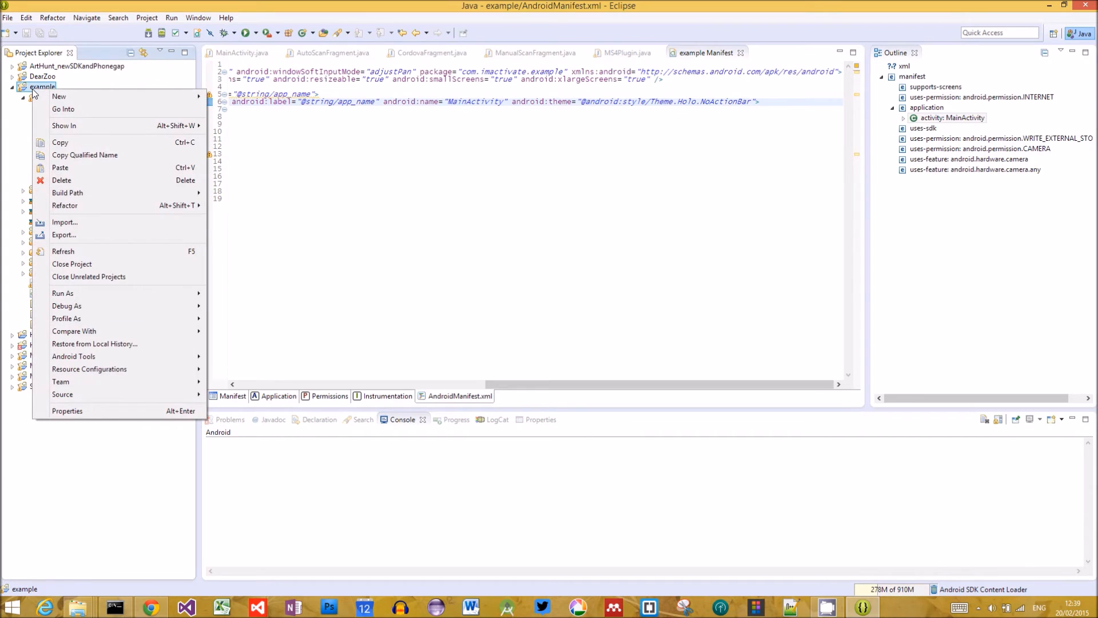
pyautogui.moveTo(89, 275)
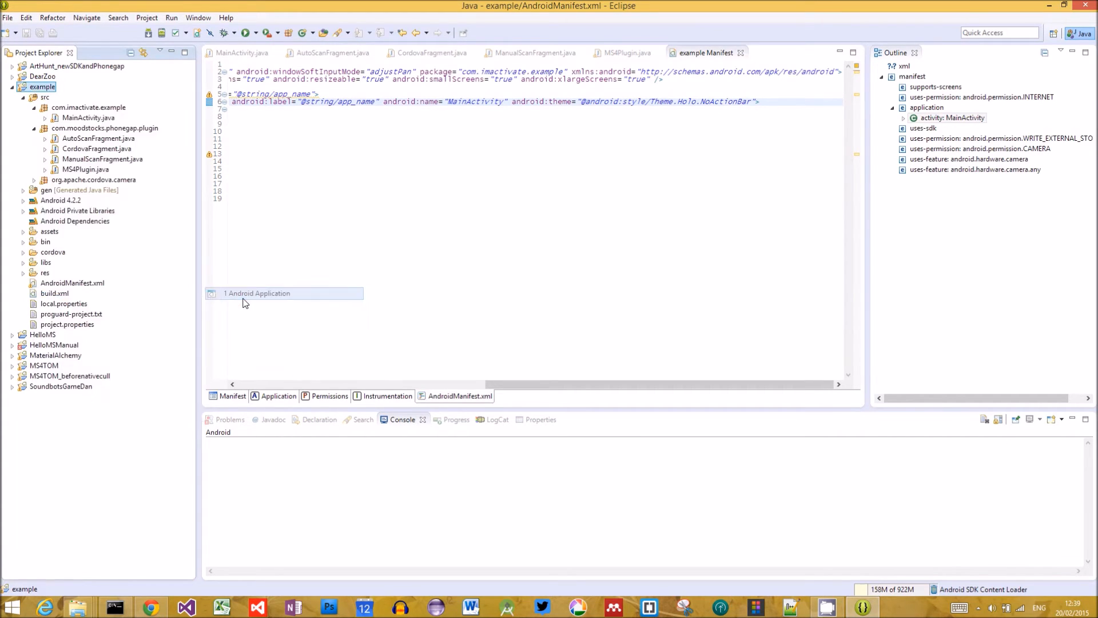
pyautogui.click(246, 32)
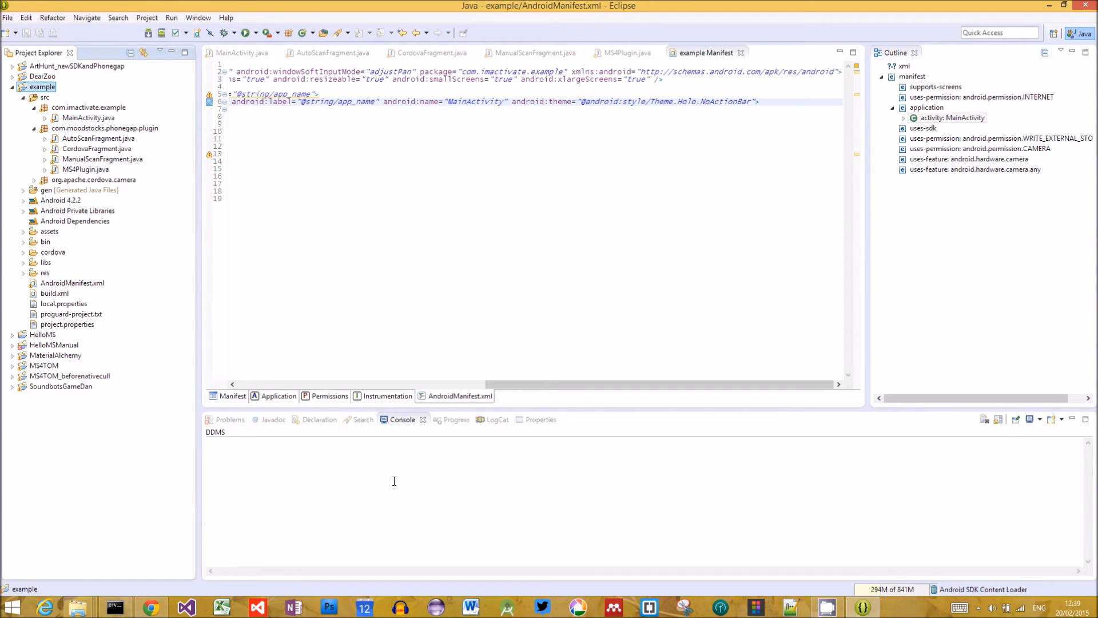
pyautogui.click(486, 419)
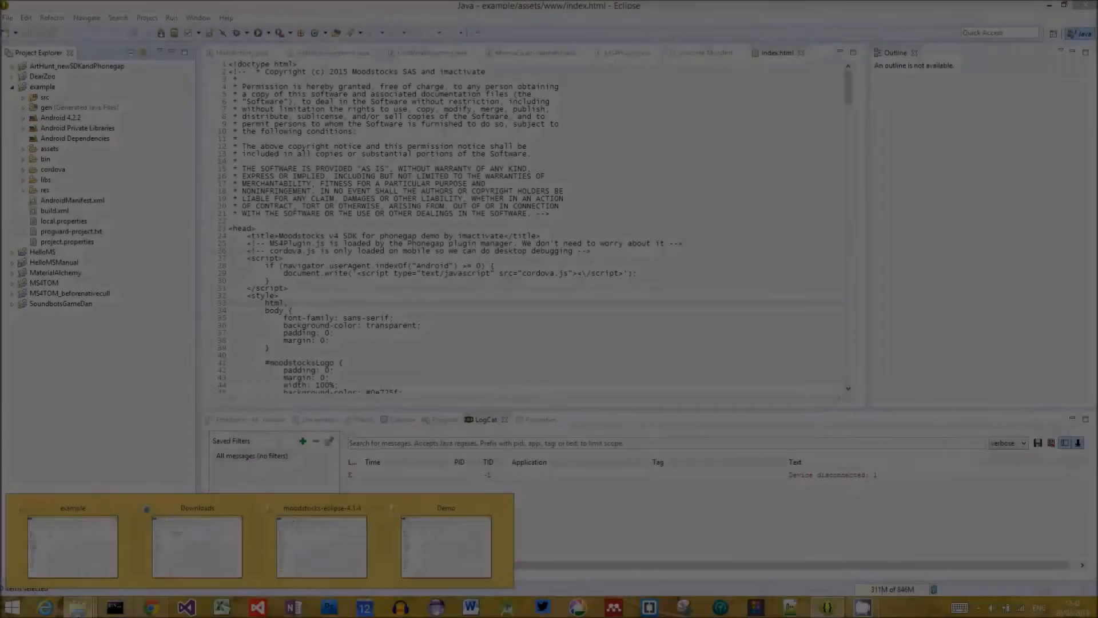
# Step: Select MS4Plugin-master.zip in the Downloads folder, then return to Eclipse
pyautogui.click(196, 546)
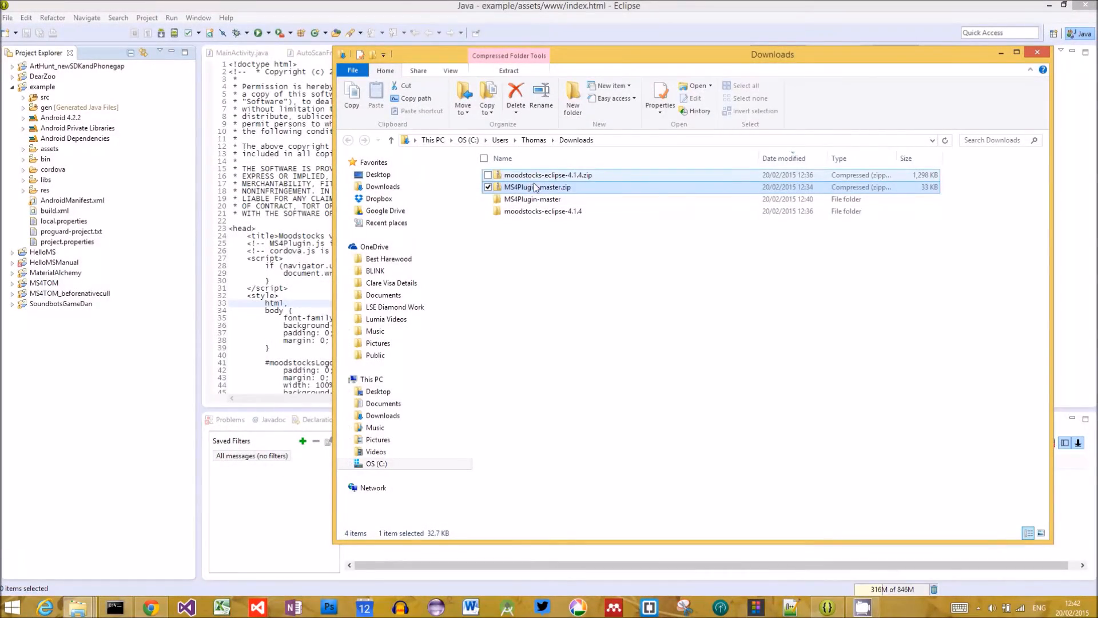
pyautogui.click(536, 187)
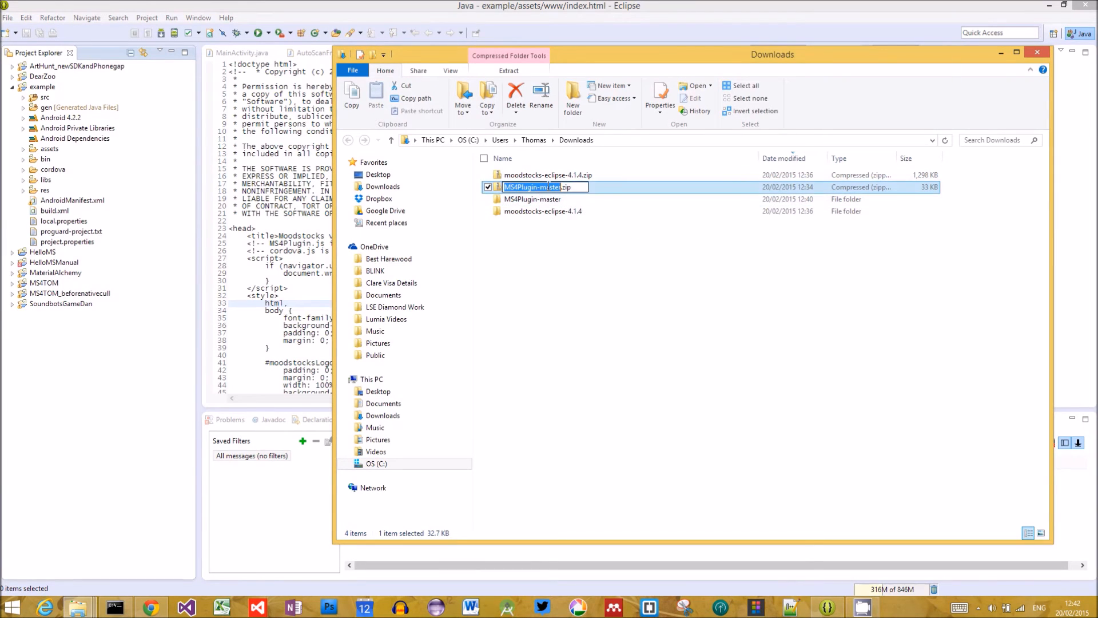
pyautogui.doubleClick(532, 199)
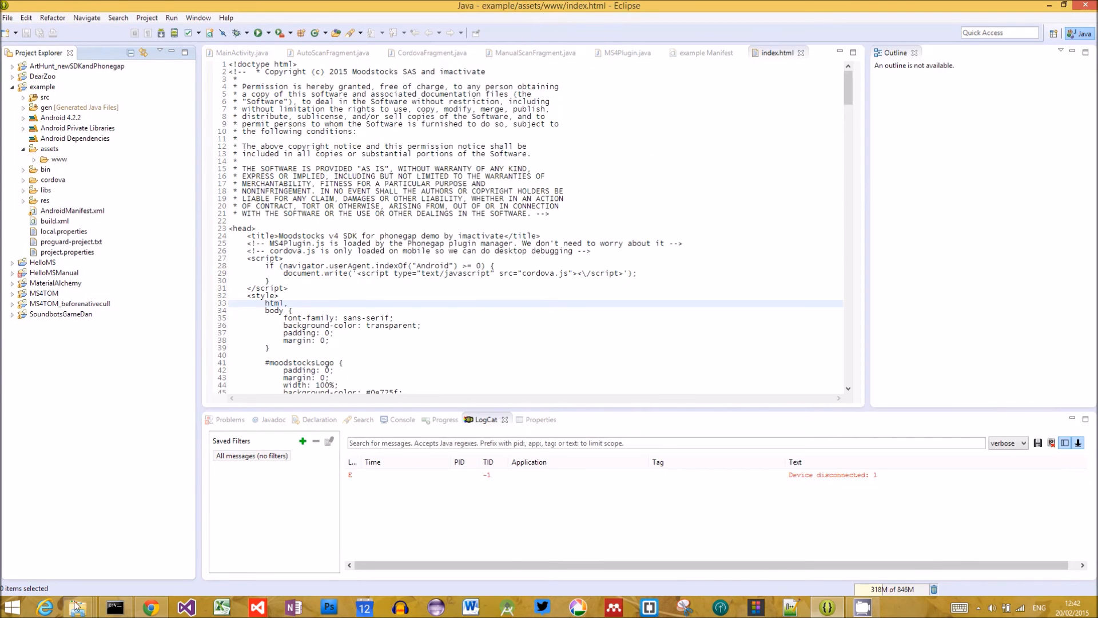
# Step: Paste the demo web files into assets/www, overwriting index.html with Yes To All
pyautogui.click(77, 606)
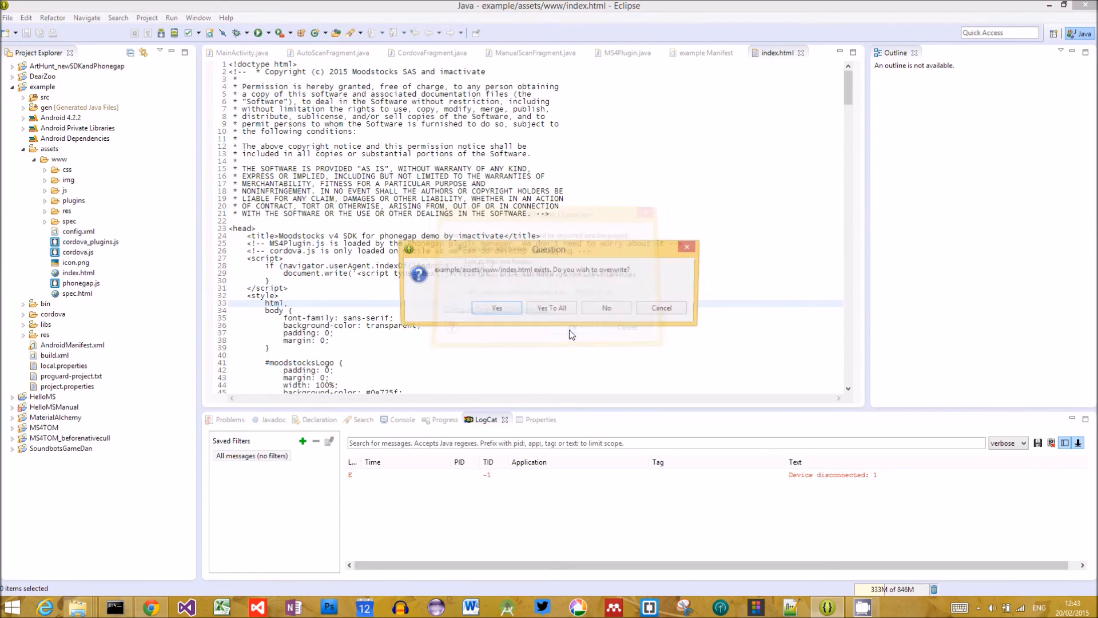
pyautogui.click(495, 308)
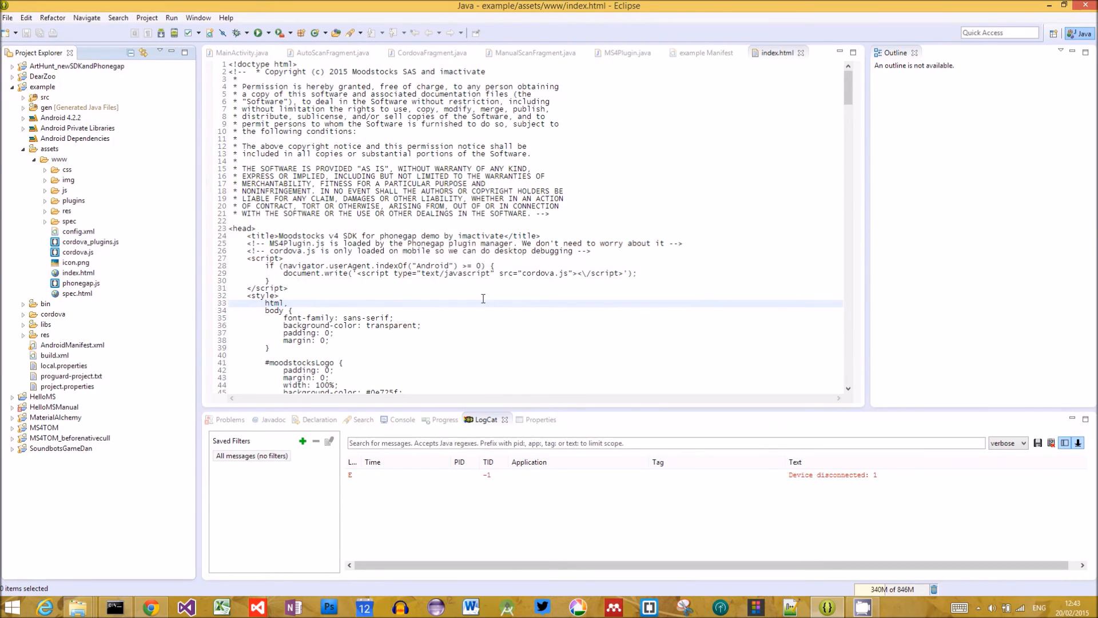
pyautogui.click(80, 107)
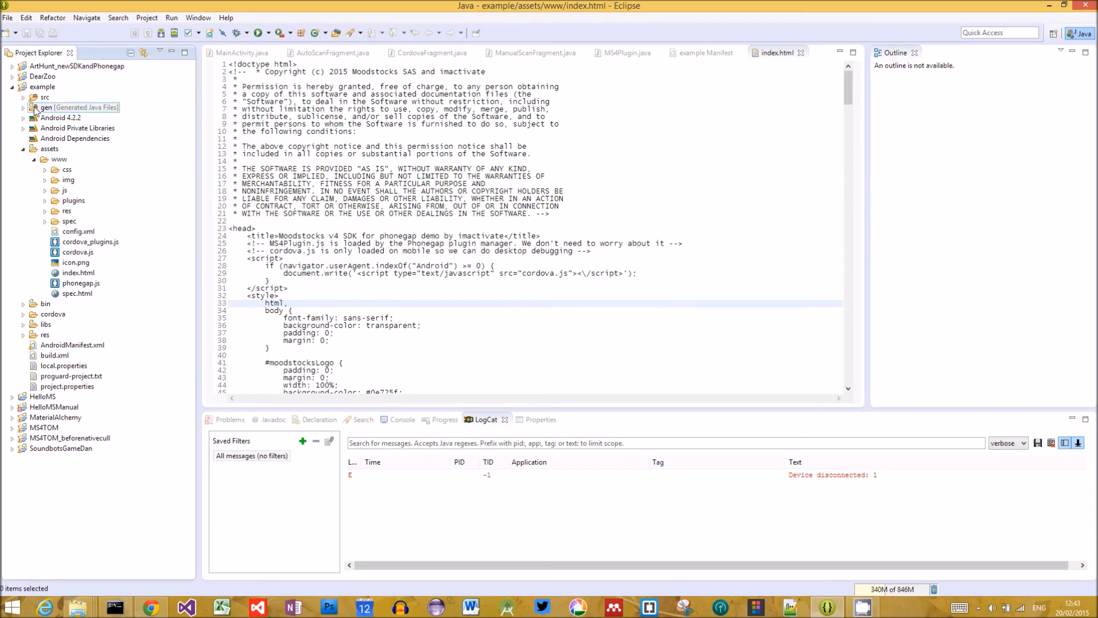
pyautogui.rightClick(42, 85)
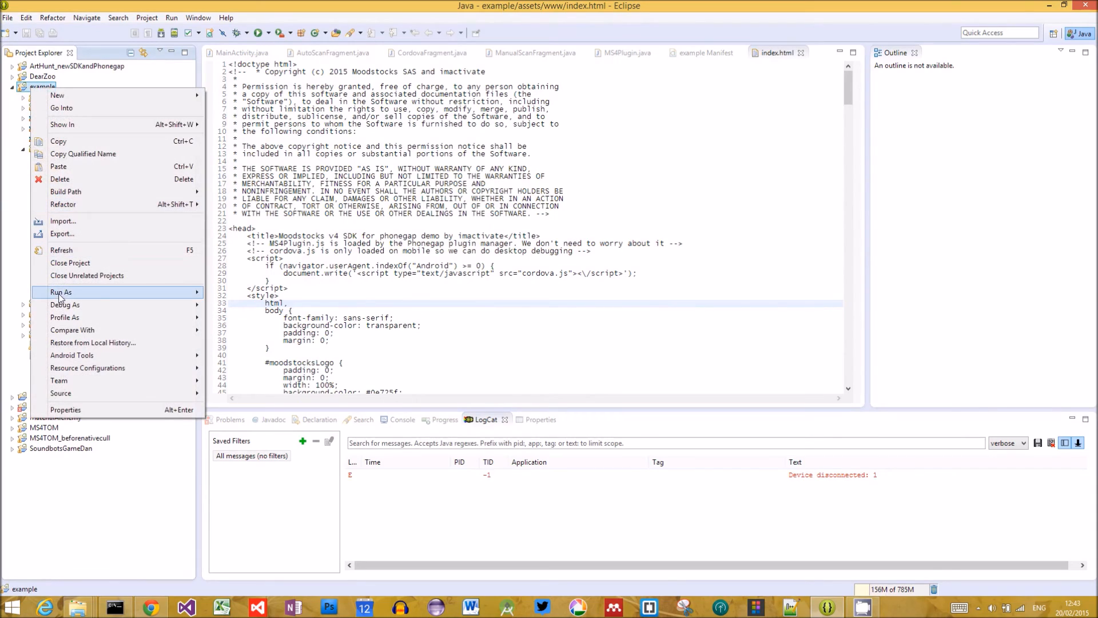